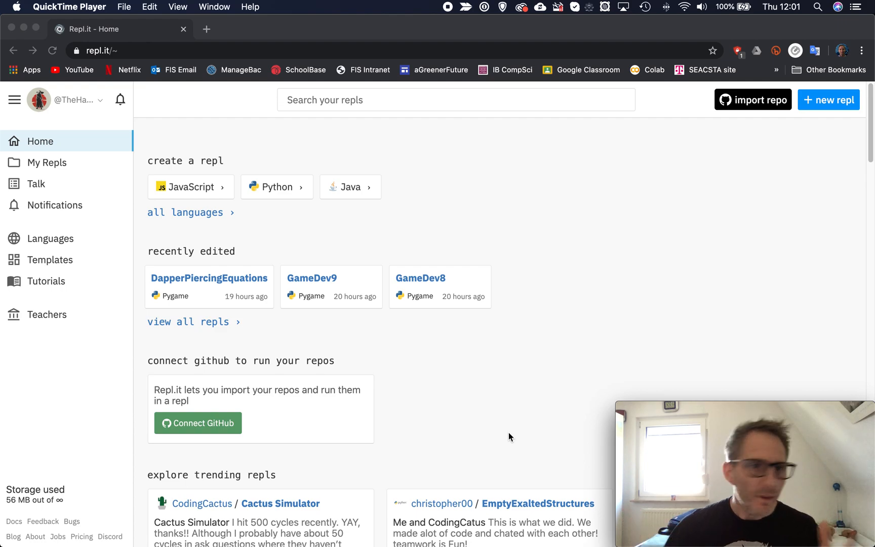
pyautogui.moveTo(381, 409)
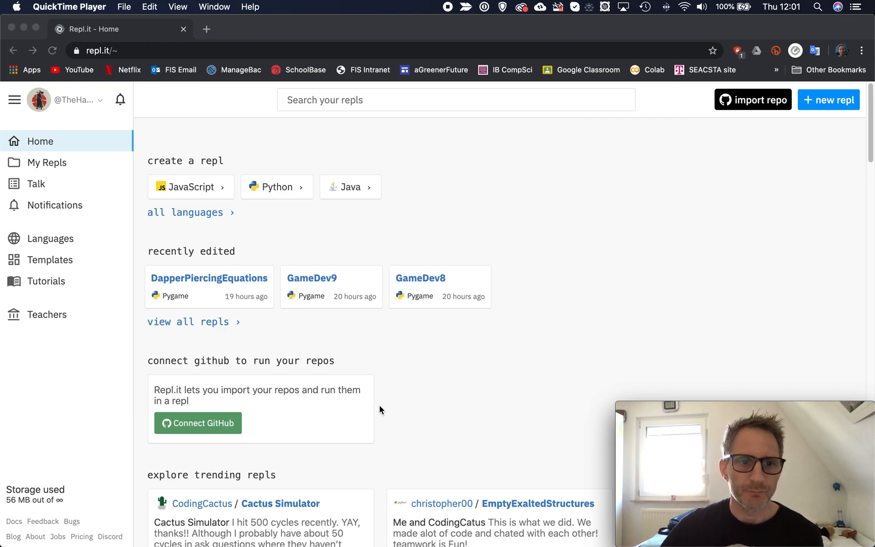
pyautogui.moveTo(832, 106)
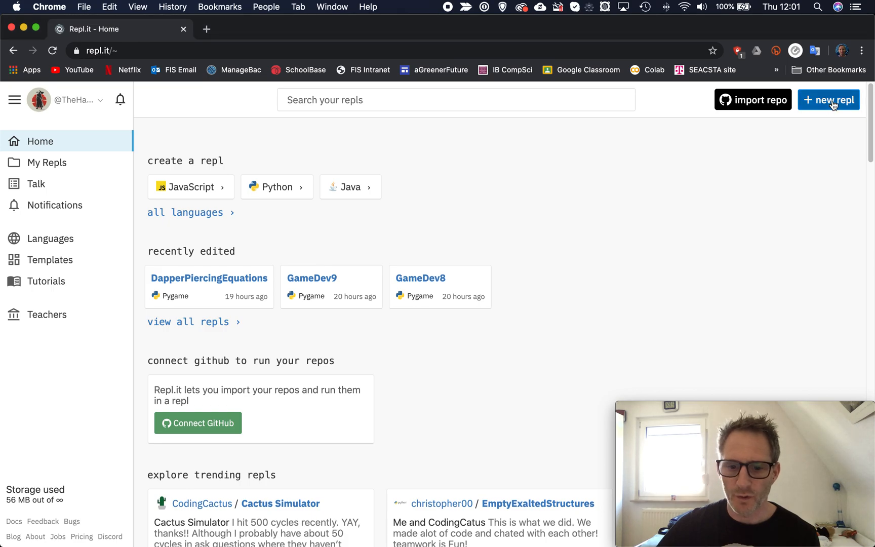
# Create a new Python repl named backpack3 from the new-repl dialog.
pyautogui.click(829, 100)
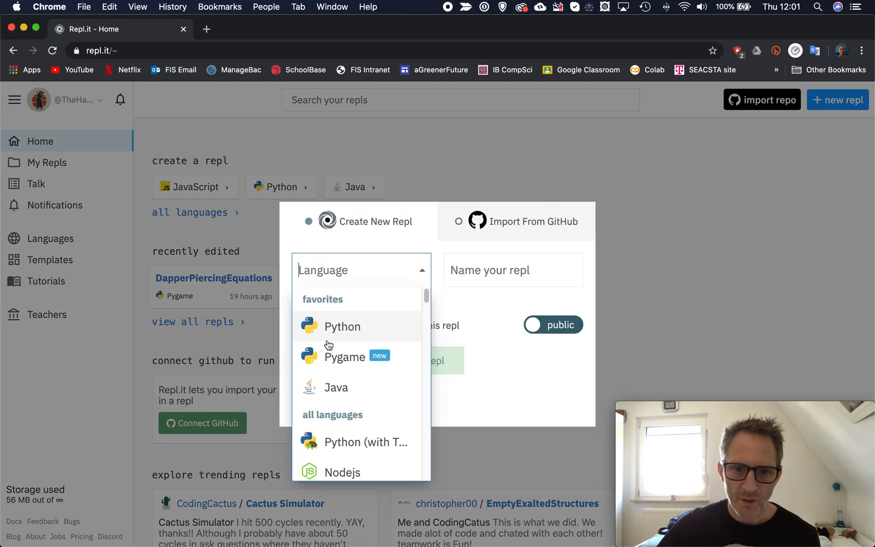
pyautogui.click(342, 326)
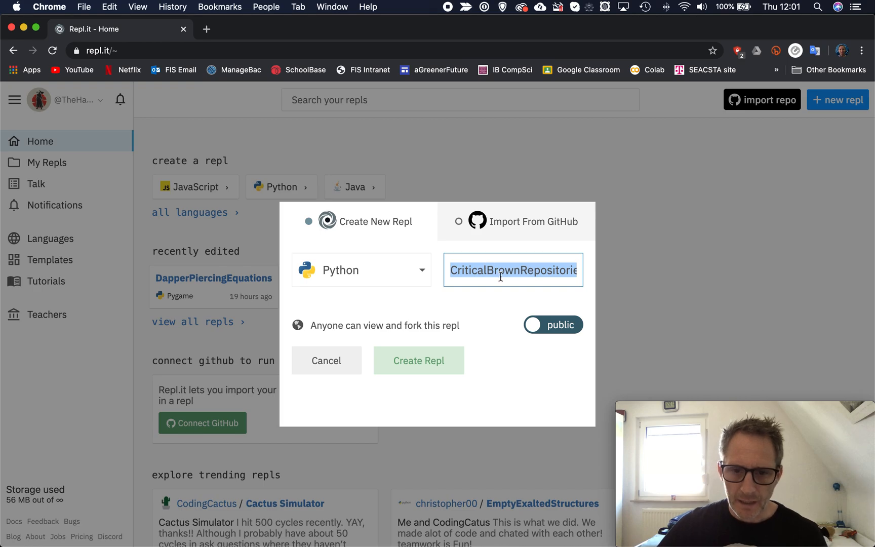
pyautogui.write('bacl')
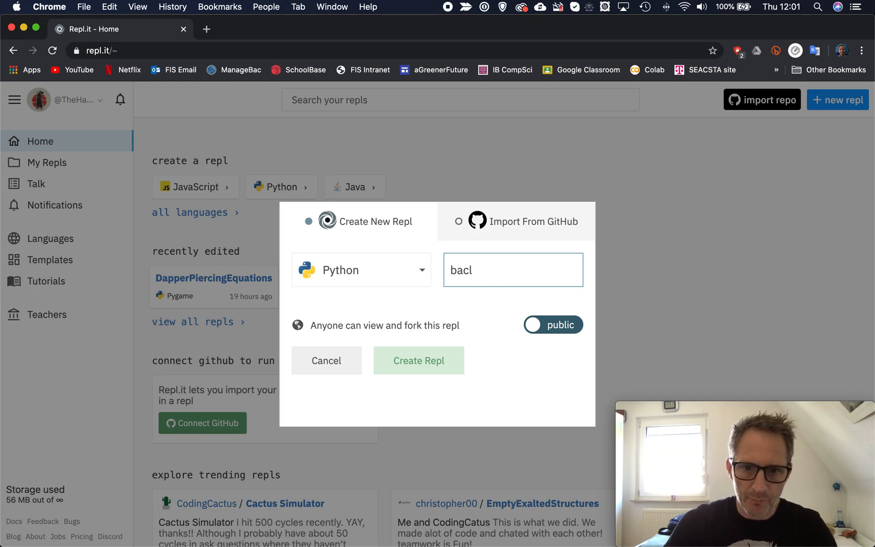
pyautogui.write('kpack')
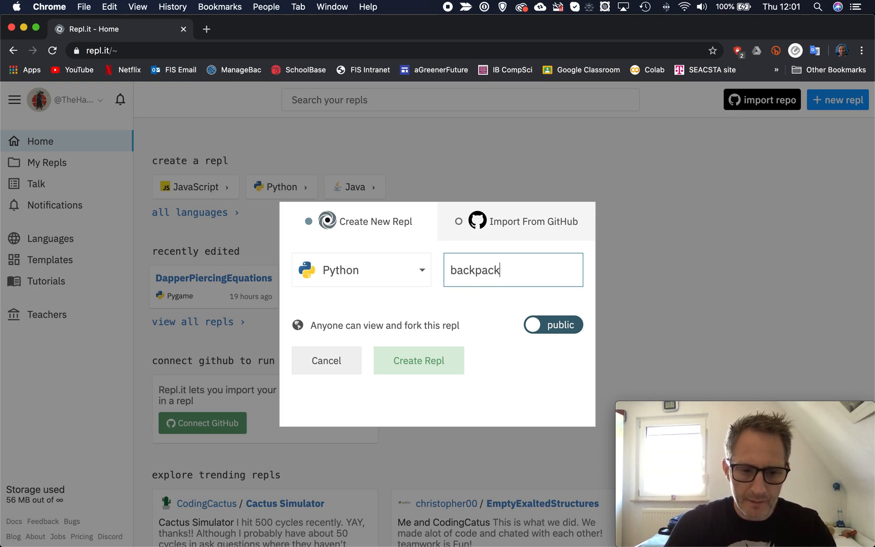
pyautogui.write('3')
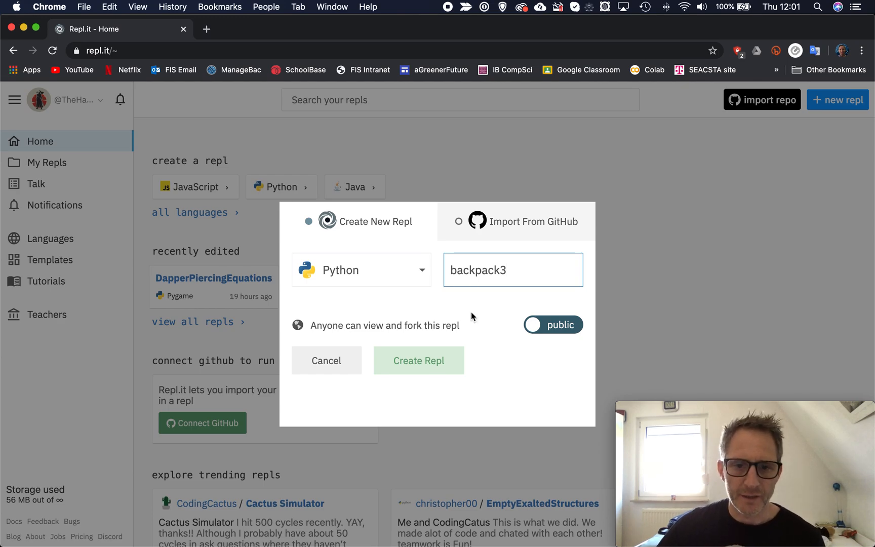
pyautogui.click(419, 361)
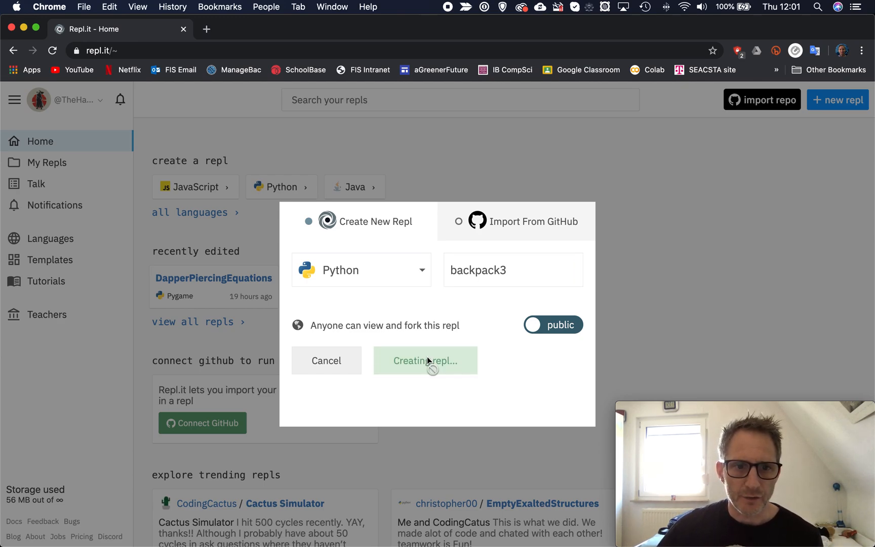
pyautogui.click(425, 360)
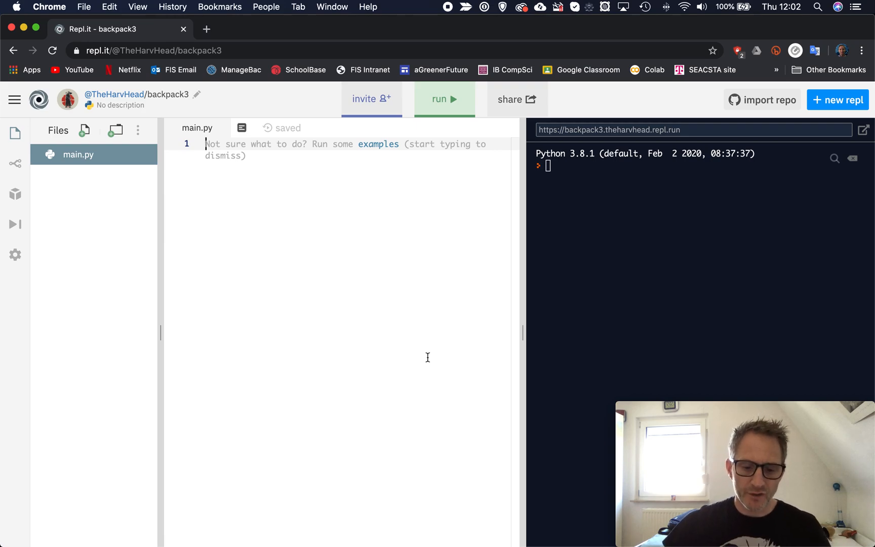
# Write backpack = ["sword","torch","shield"] on line 1 of main.py.
pyautogui.write('backp')
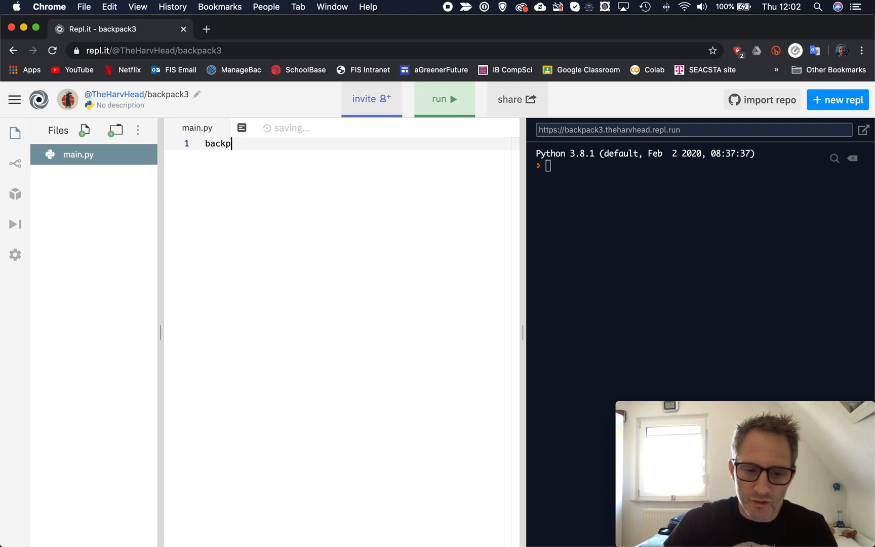
pyautogui.write('ack =')
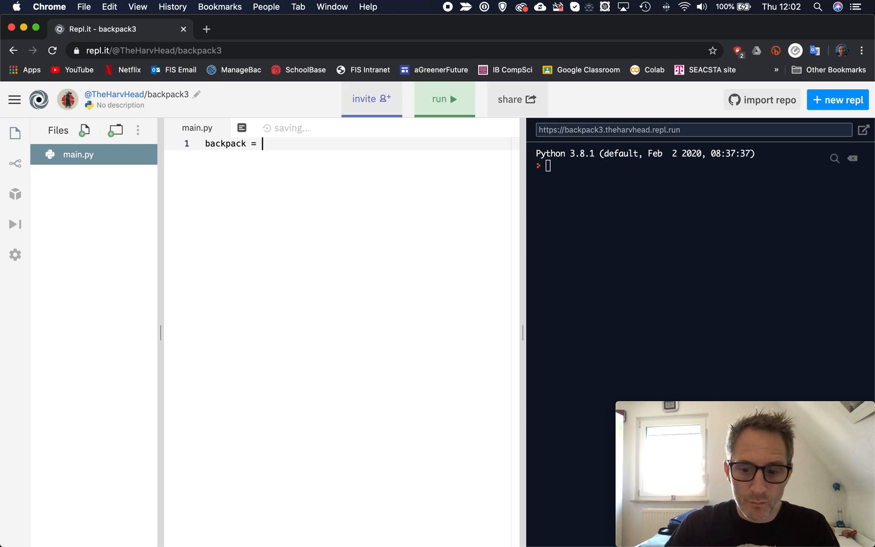
pyautogui.write('[')
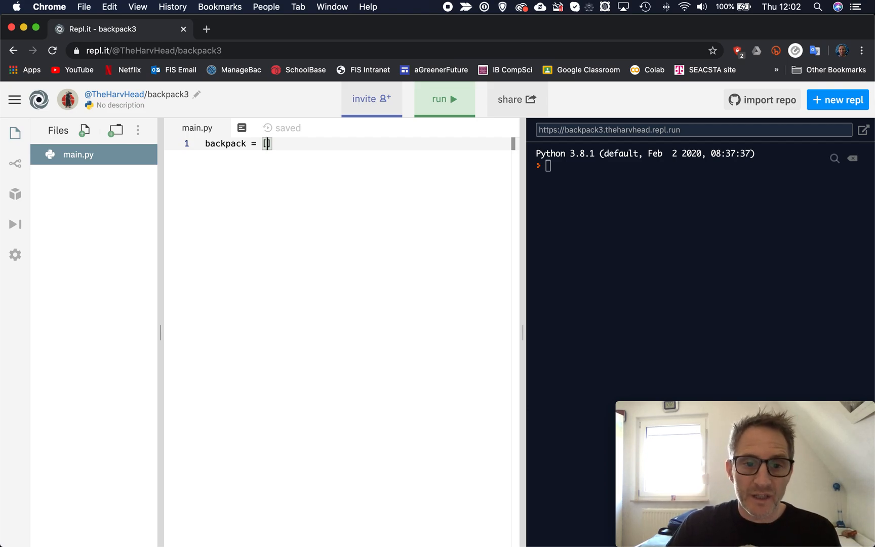
pyautogui.write('""')
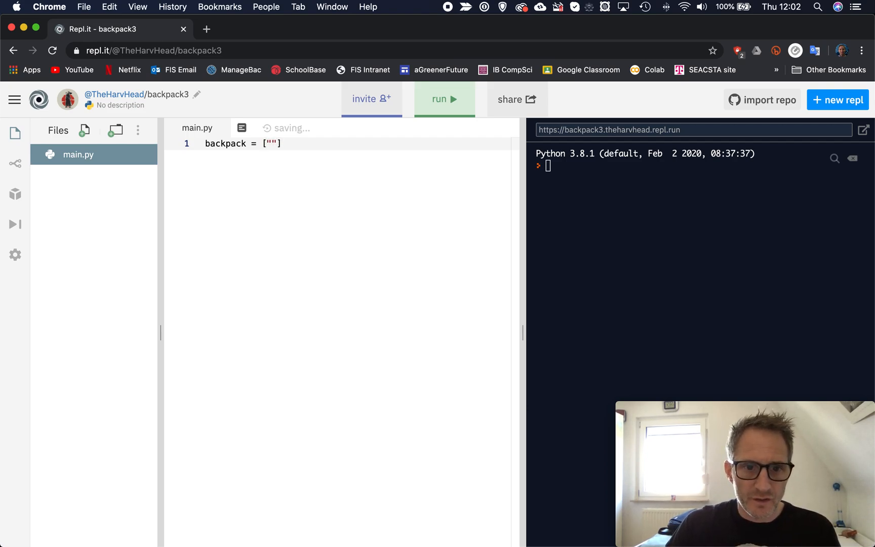
pyautogui.write('sw')
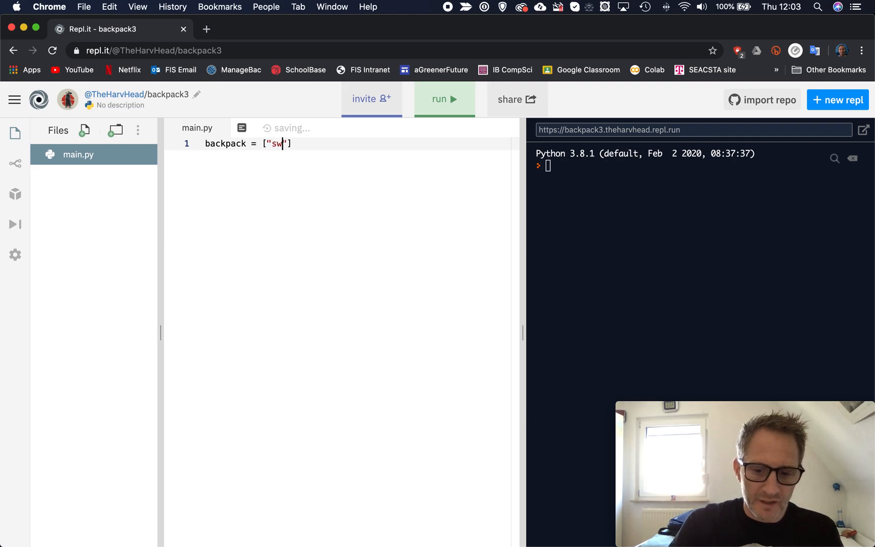
pyautogui.write('ord')
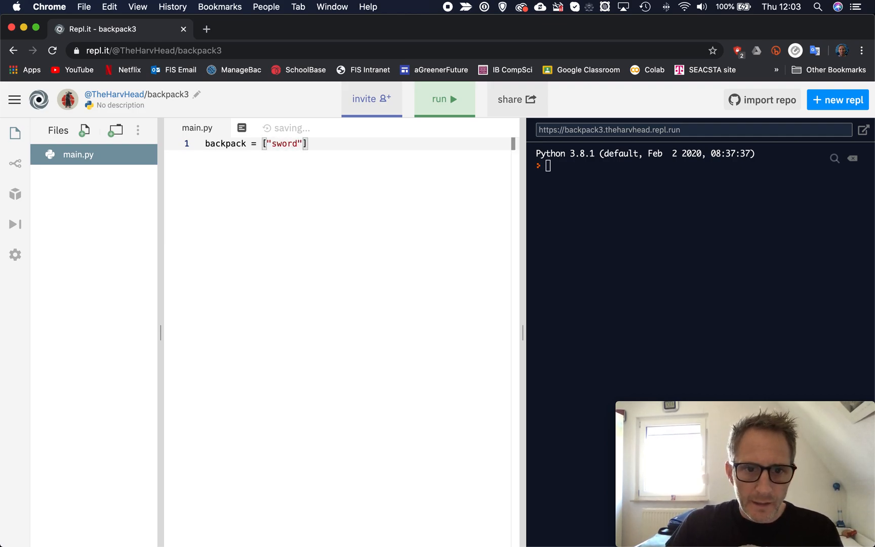
pyautogui.write(',')
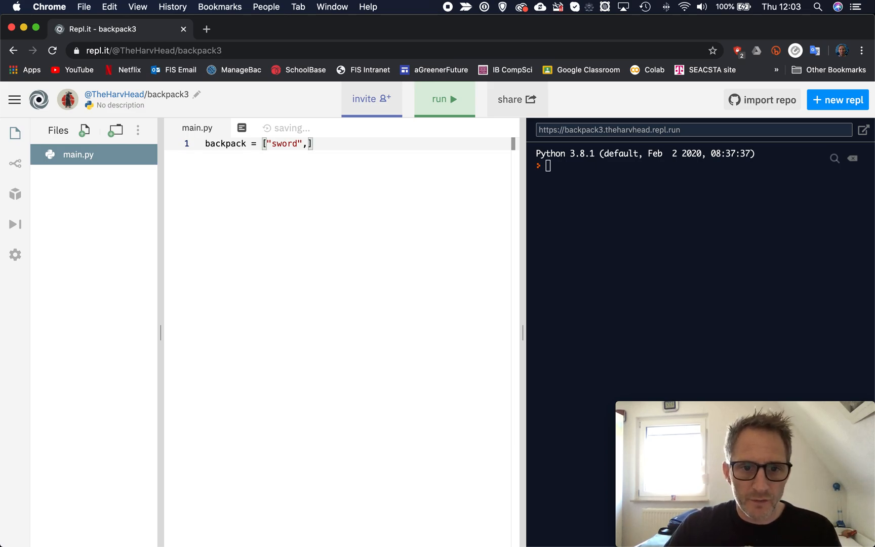
pyautogui.write('"')
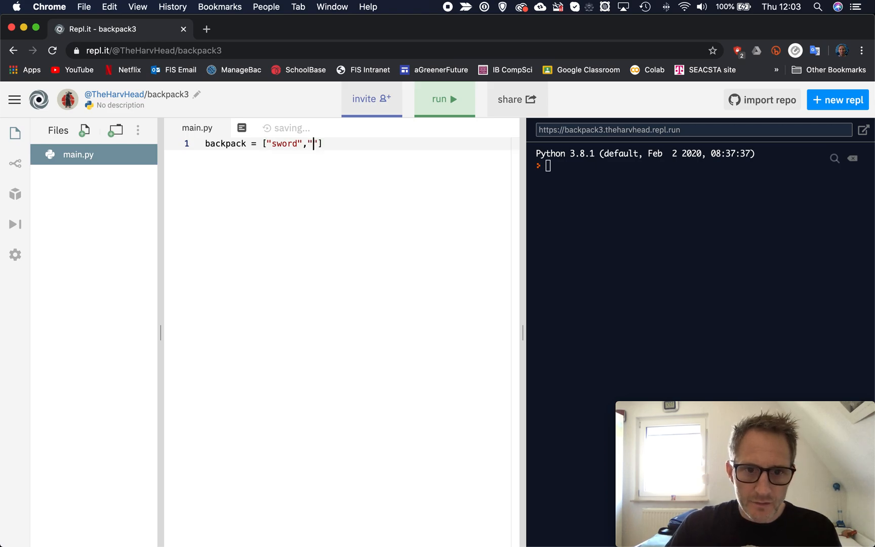
pyautogui.write('to')
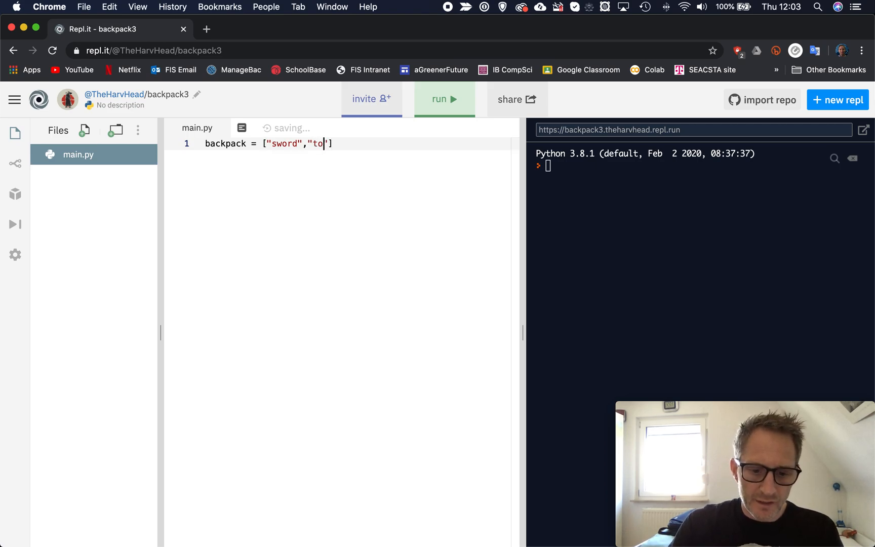
pyautogui.write('rch')
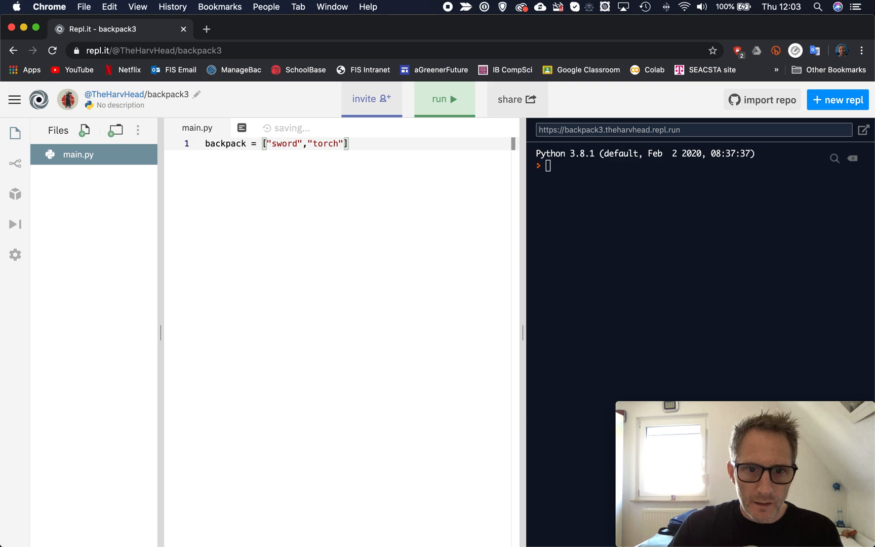
pyautogui.write(',""')
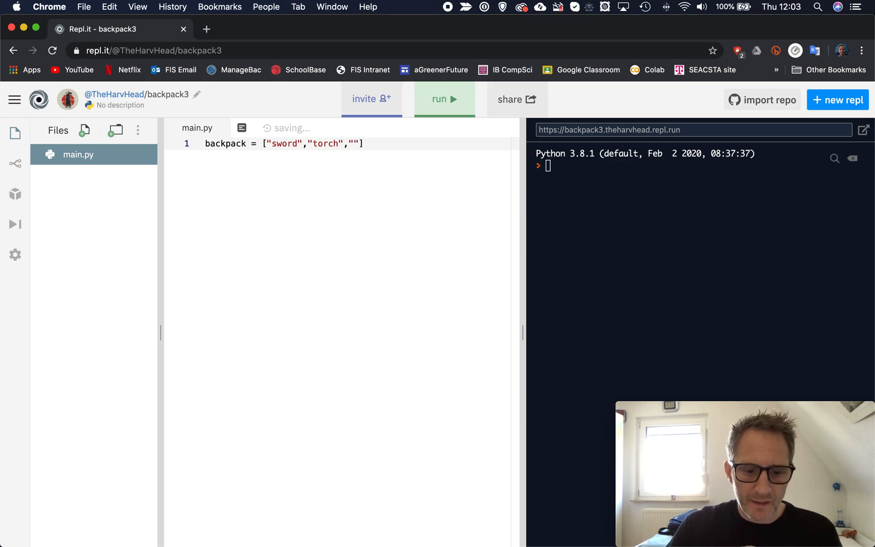
pyautogui.write('shield')
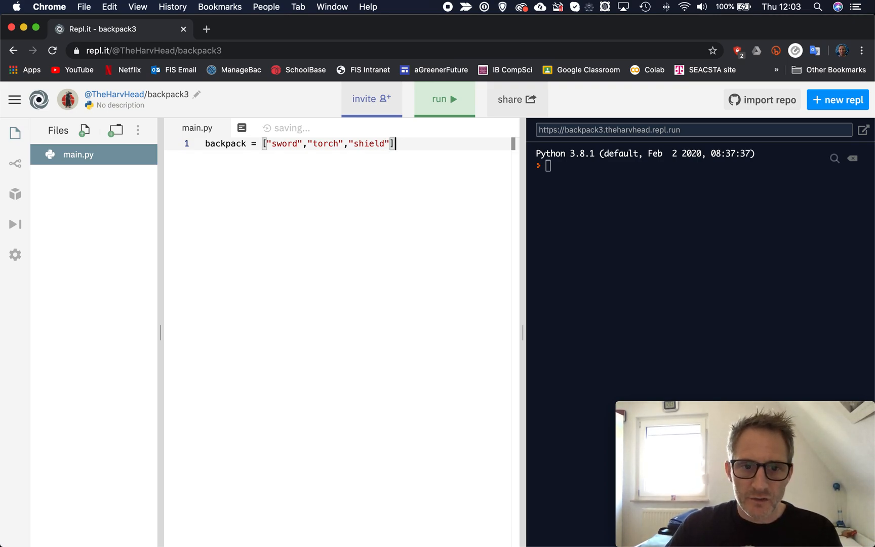
pyautogui.press('Return')
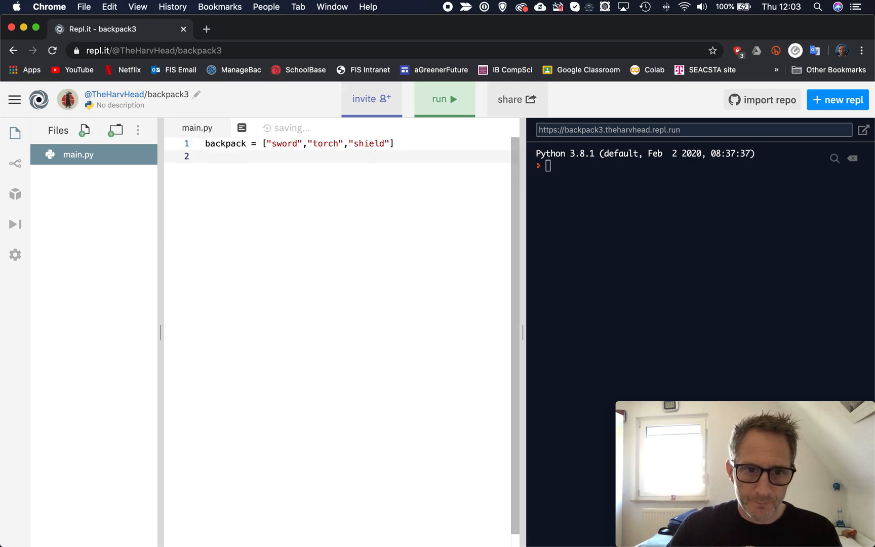
# Add print(backpack) on line 2 and run it to output ['sword', 'torch', 'shield'].
pyautogui.write('print')
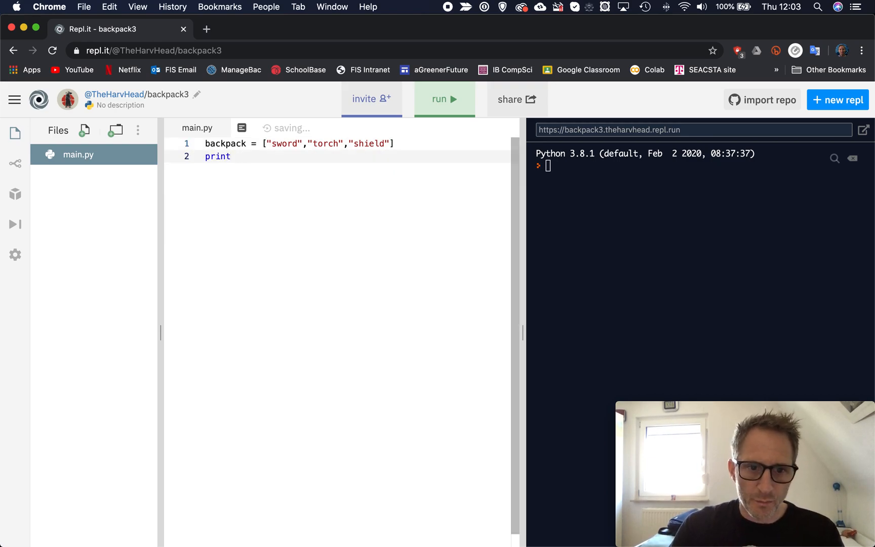
pyautogui.write('(backpack')
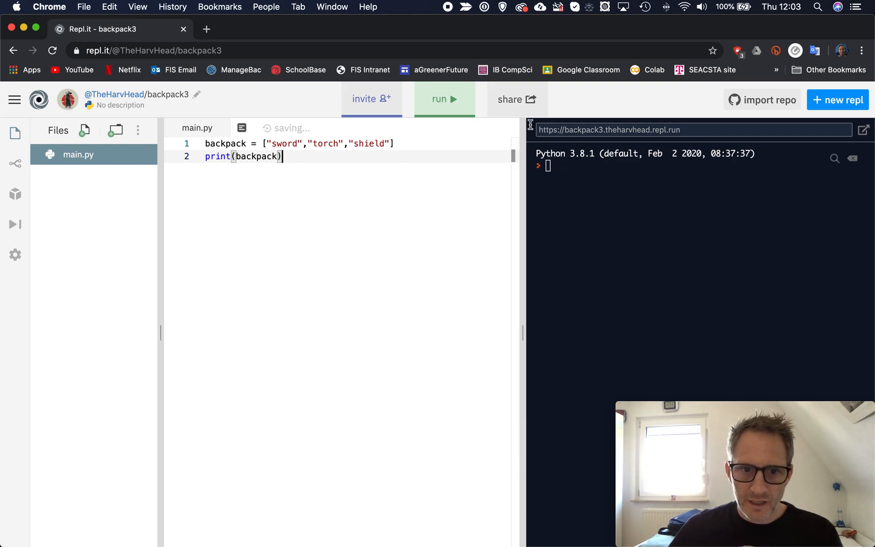
pyautogui.click(443, 99)
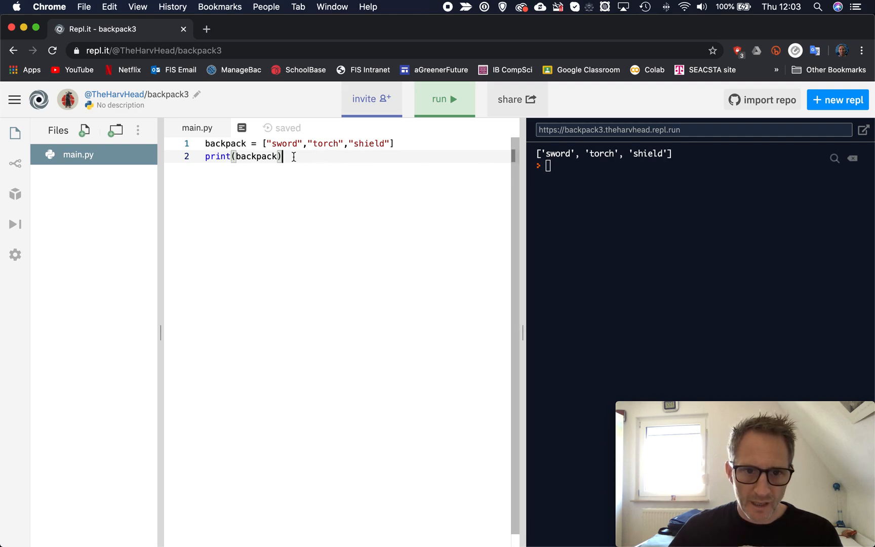
pyautogui.press('Return')
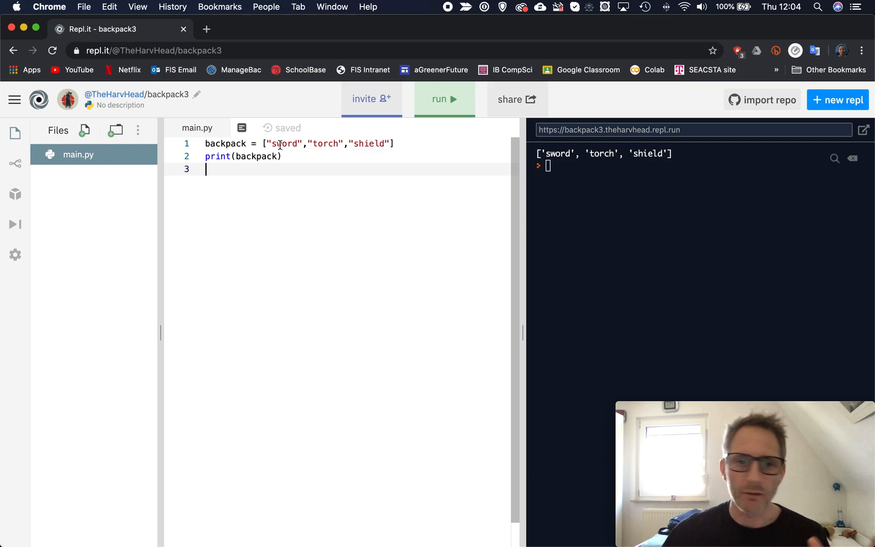
pyautogui.moveTo(316, 134)
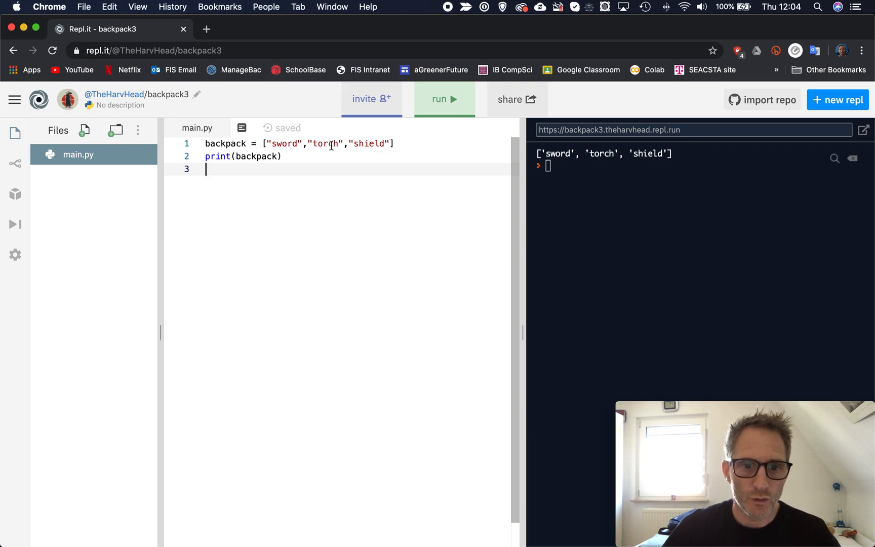
pyautogui.moveTo(373, 144)
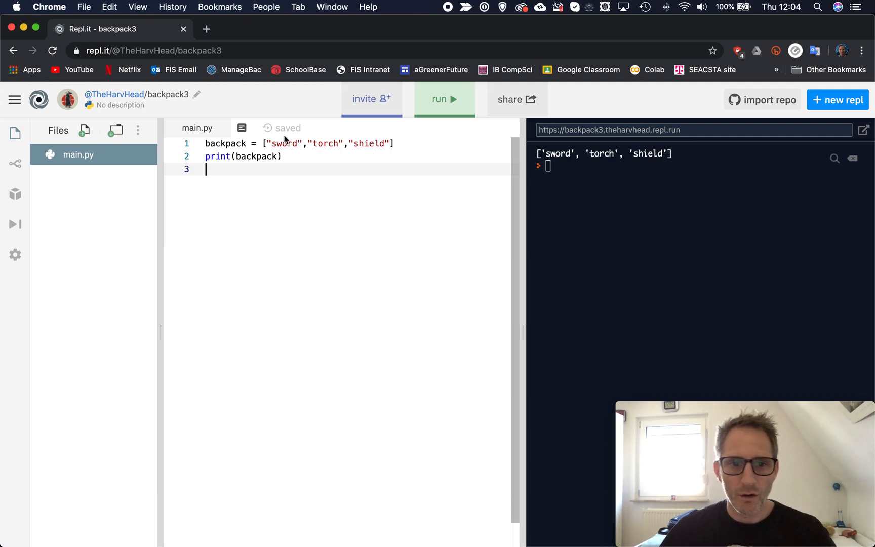
pyautogui.moveTo(295, 162)
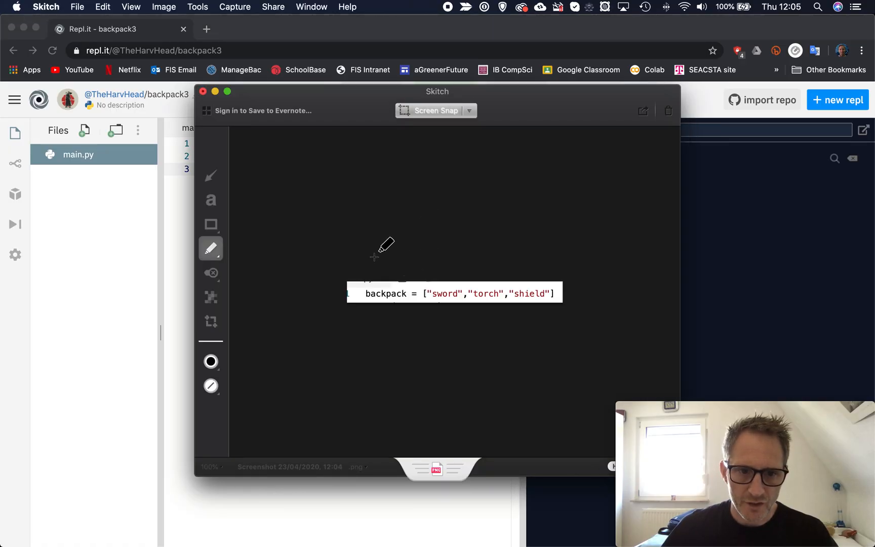
pyautogui.moveTo(446, 281)
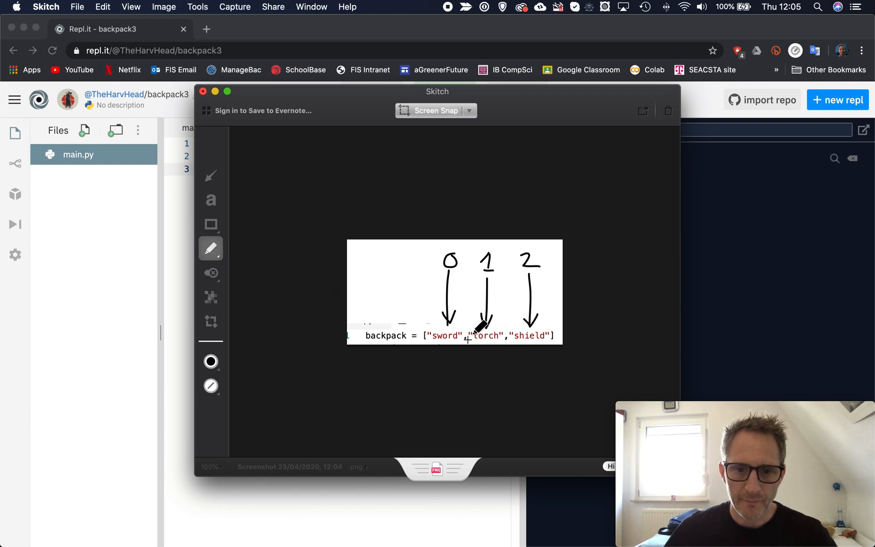
pyautogui.moveTo(496, 262)
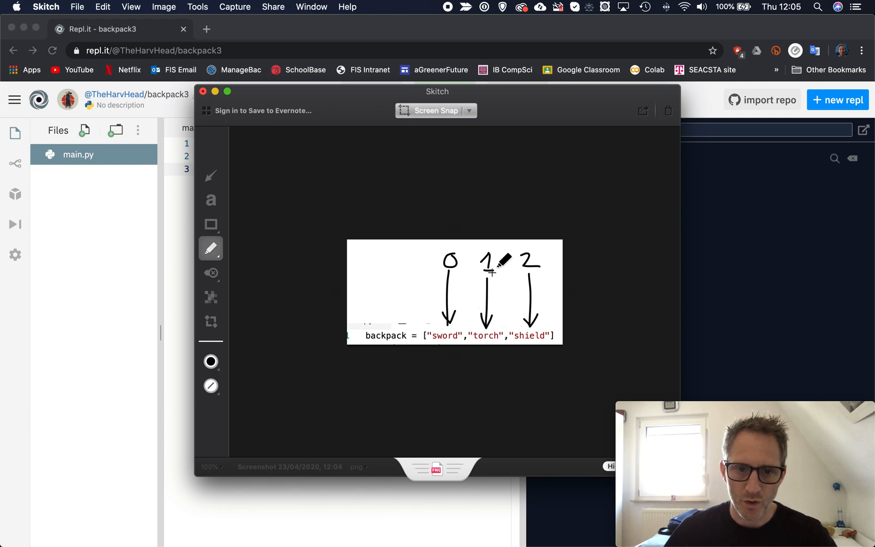
pyautogui.moveTo(172, 196)
pyautogui.write('pr')
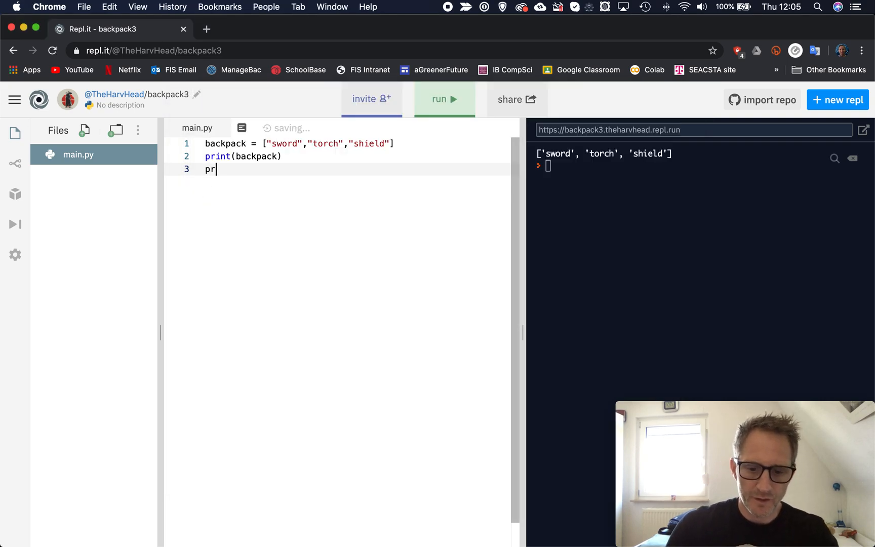
# Add print(backpack[1]) on line 3 and run it so torch is printed.
pyautogui.write('int()')
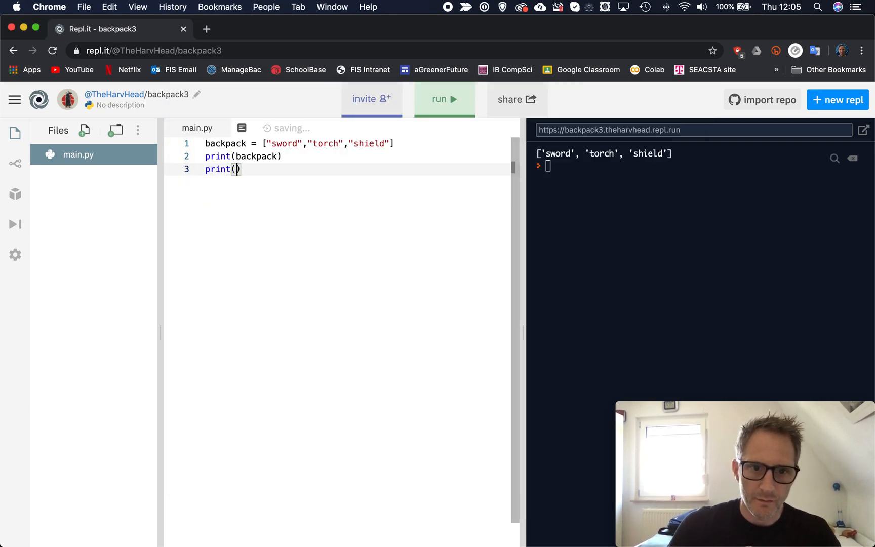
pyautogui.write('backp[ac')
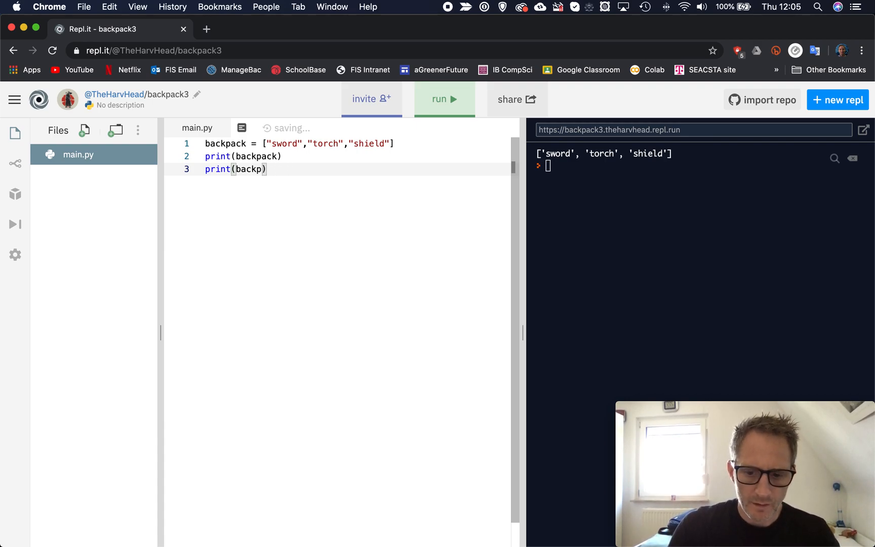
pyautogui.write('ack')
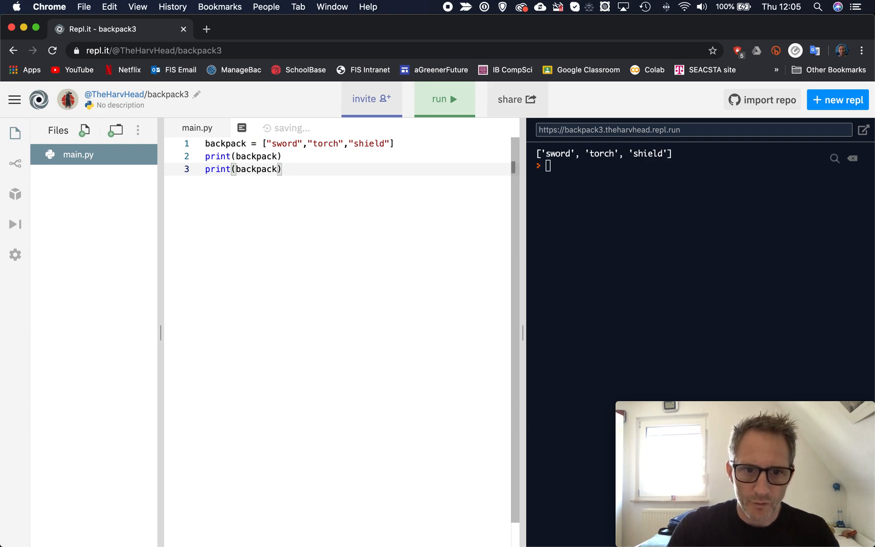
pyautogui.write('[]')
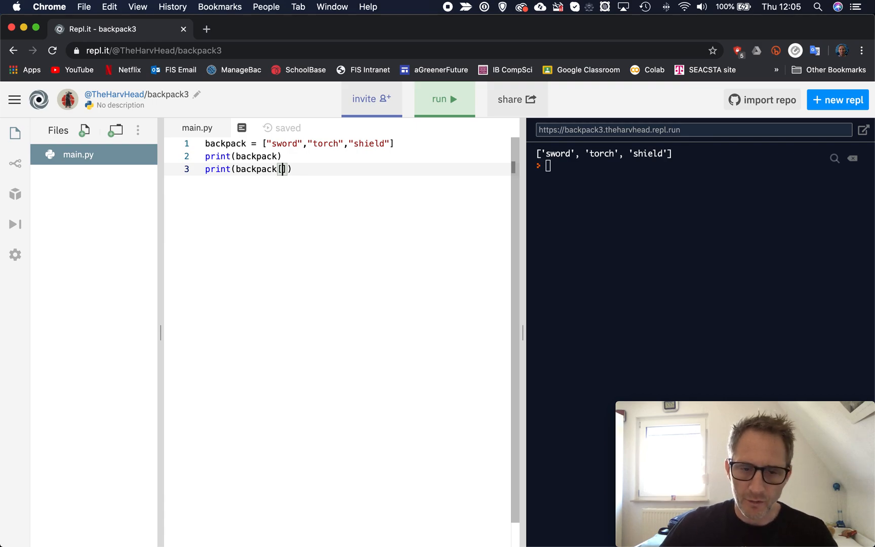
pyautogui.write('1')
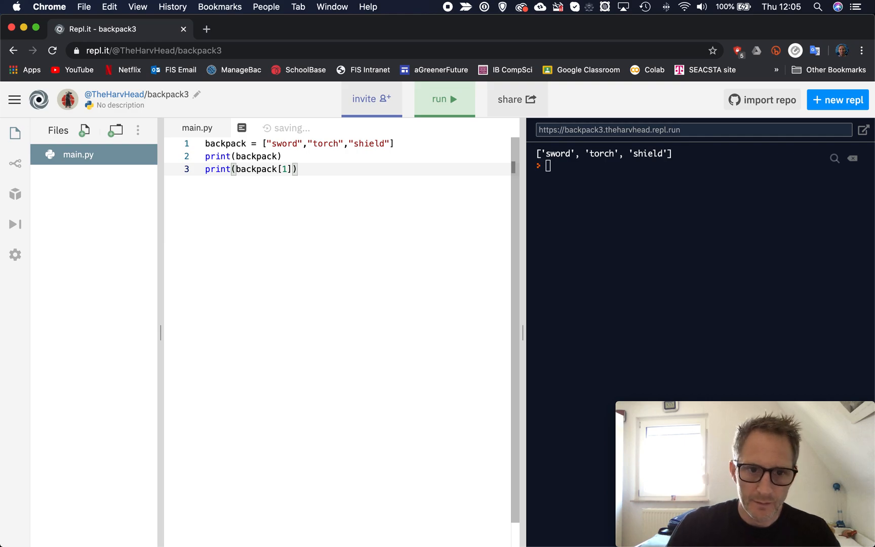
pyautogui.moveTo(457, 108)
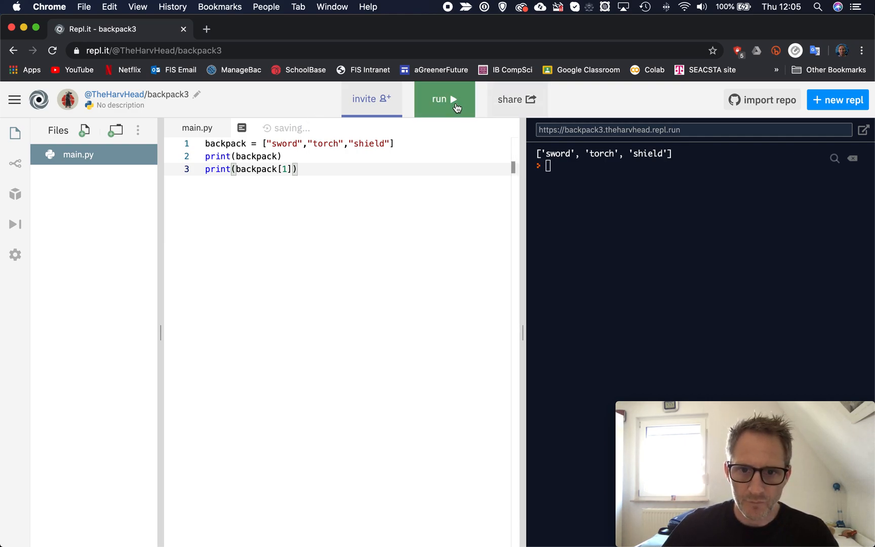
pyautogui.click(443, 99)
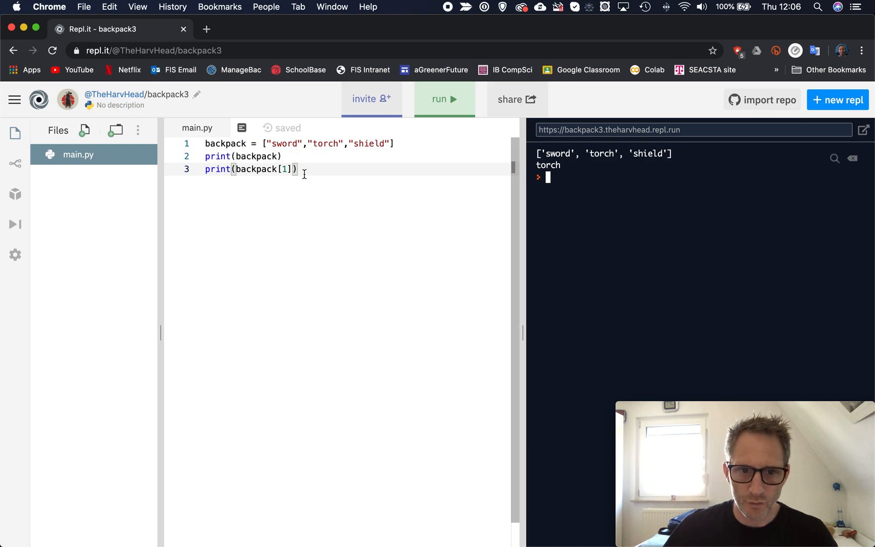
pyautogui.write('o')
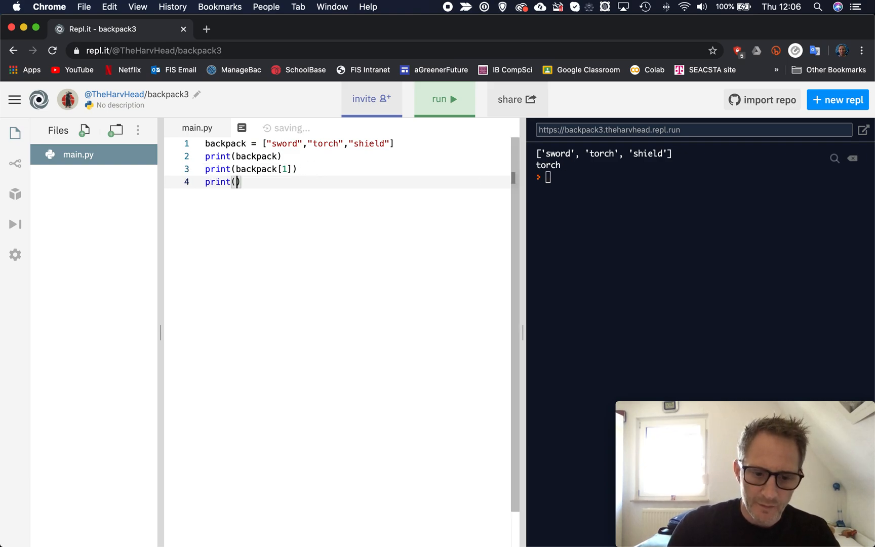
# Add print(backpack[2]) on line 4 and run it so shield is printed below torch.
pyautogui.write('backpack')
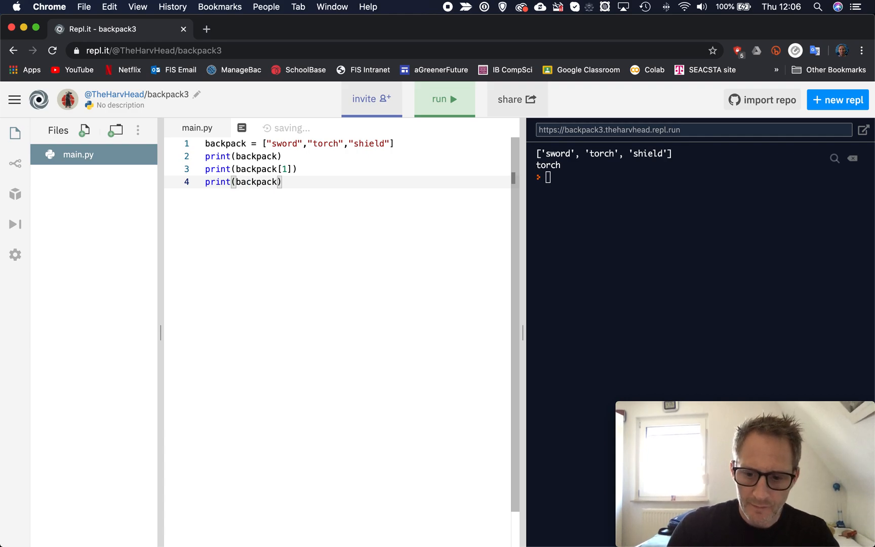
pyautogui.write('[2]')
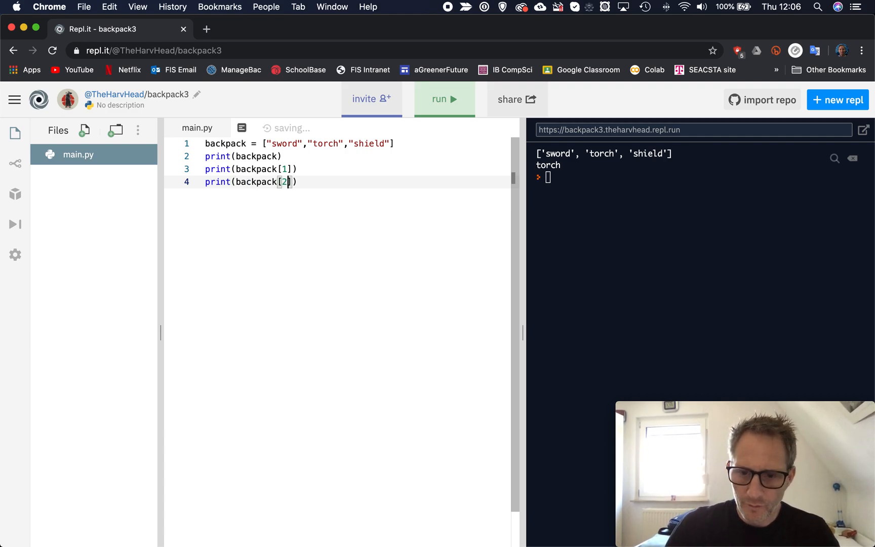
pyautogui.click(444, 99)
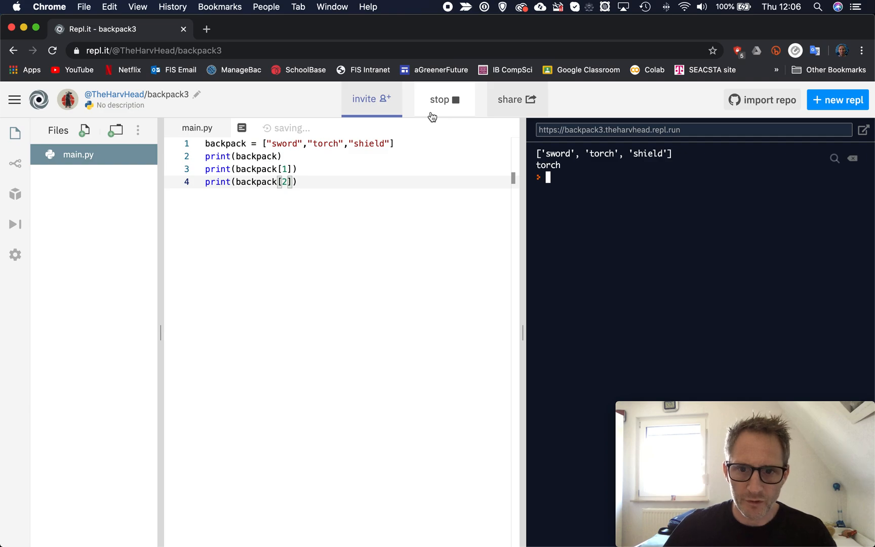
pyautogui.click(443, 100)
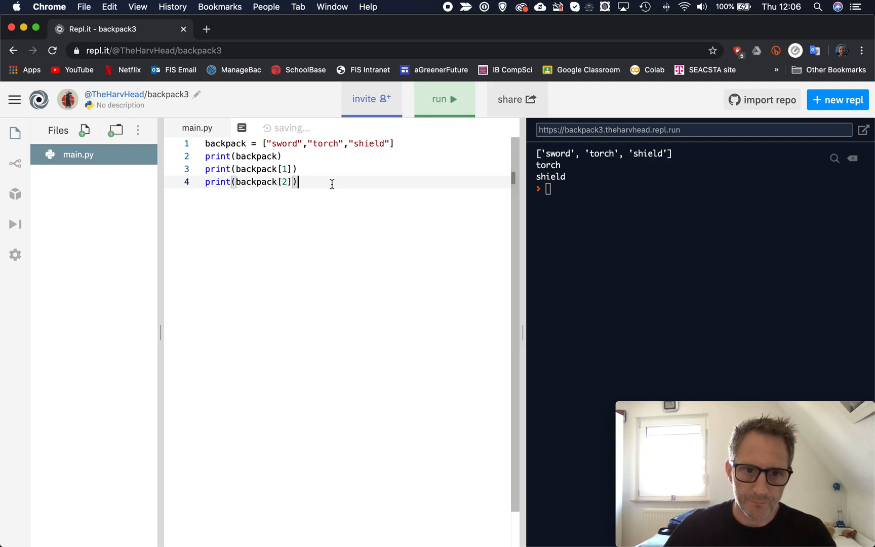
pyautogui.press('Return')
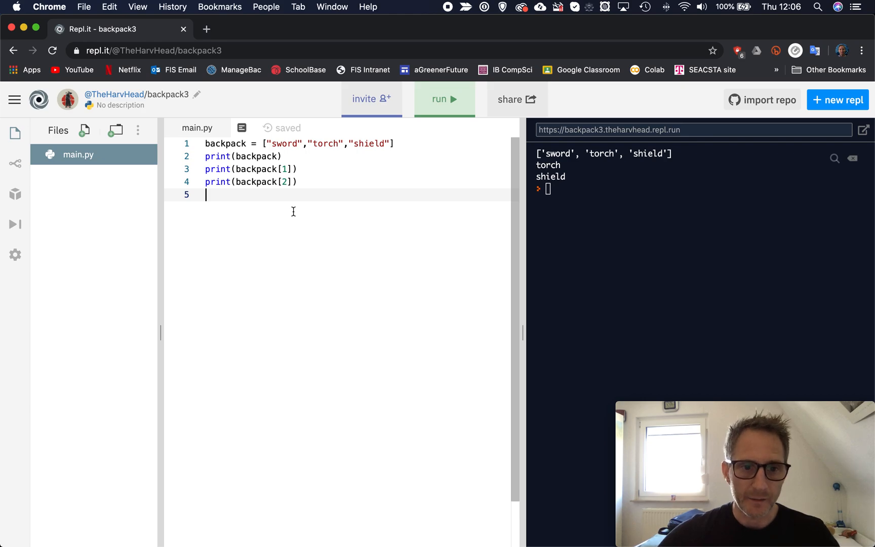
# Write backpack[0] = "dagger" on line 5 to replace the first item.
pyautogui.write('ba')
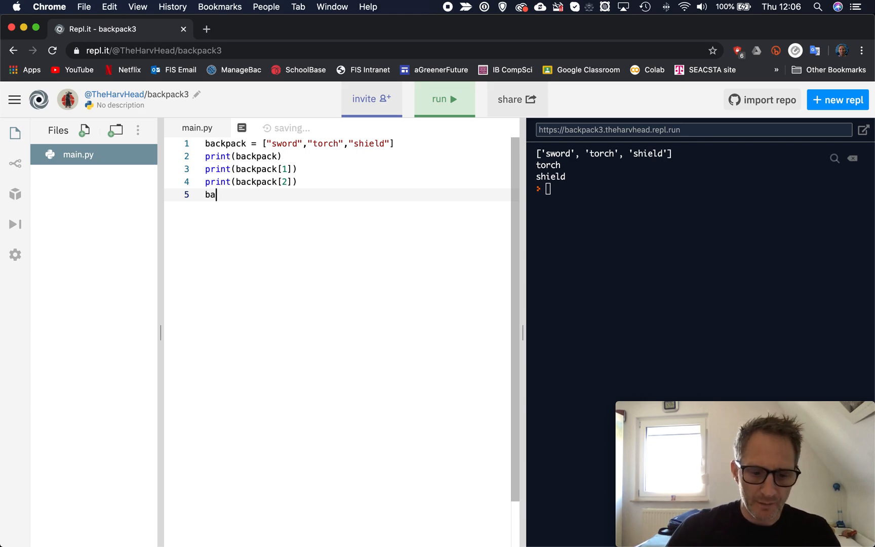
pyautogui.write('ckpack')
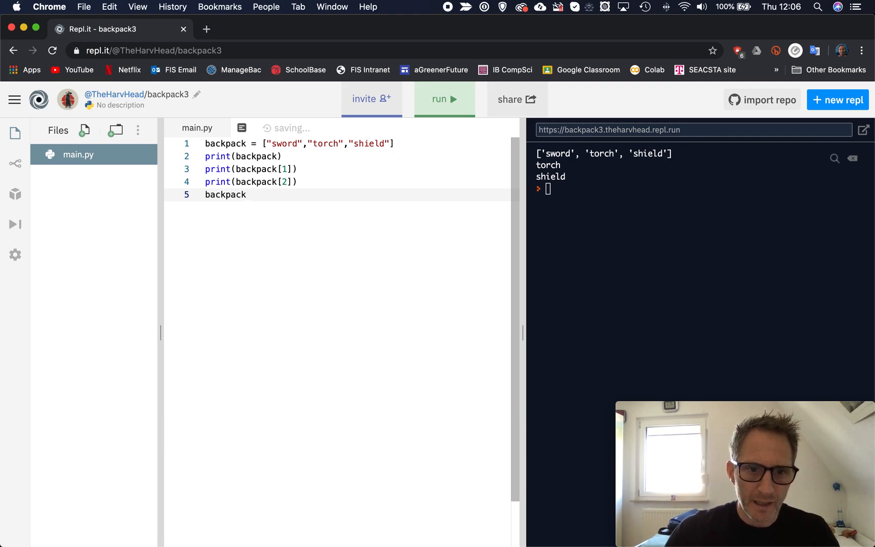
pyautogui.write('[]')
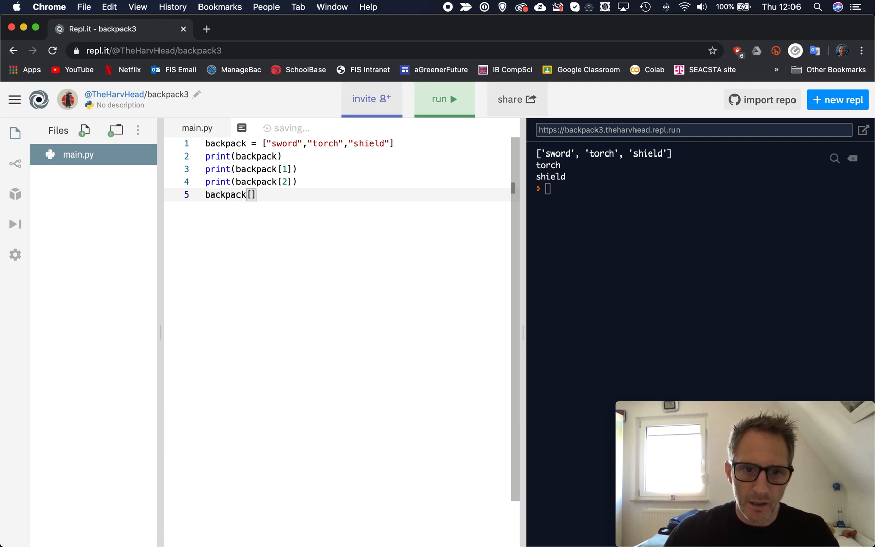
pyautogui.write('0')
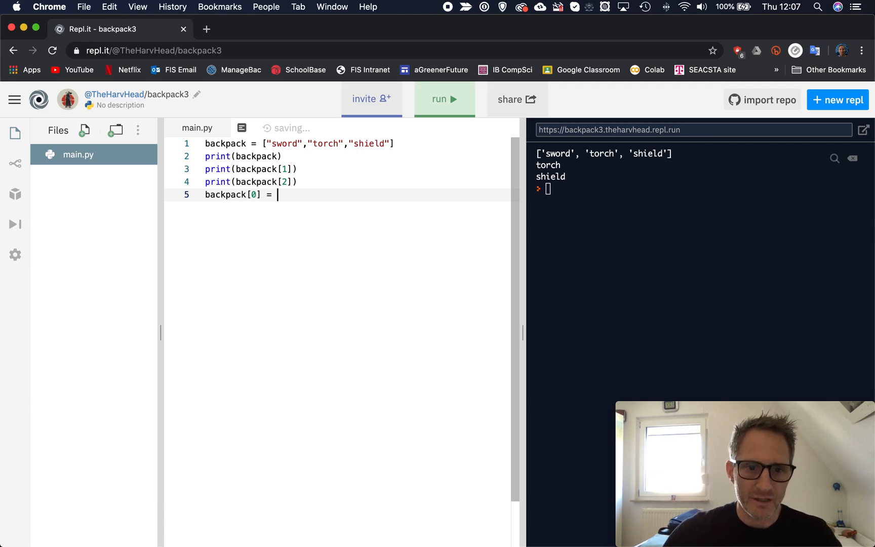
pyautogui.write('""')
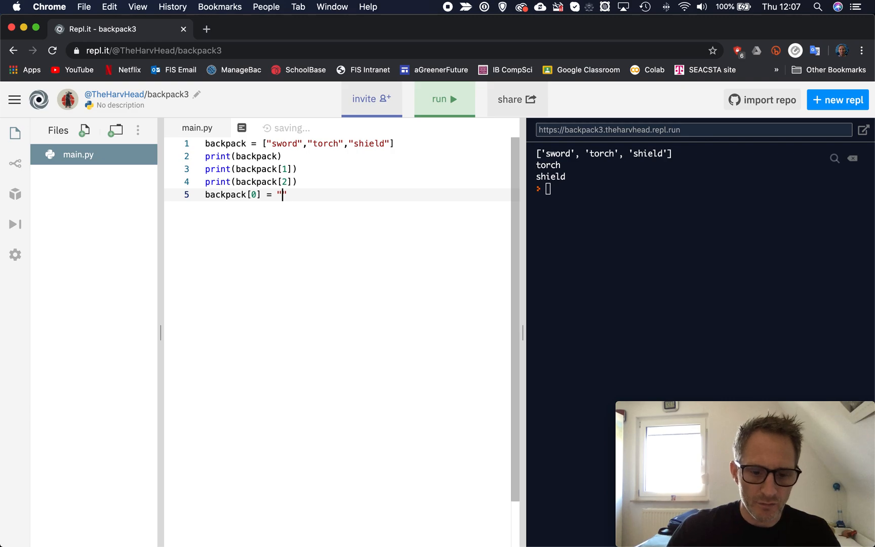
pyautogui.write('dagger')
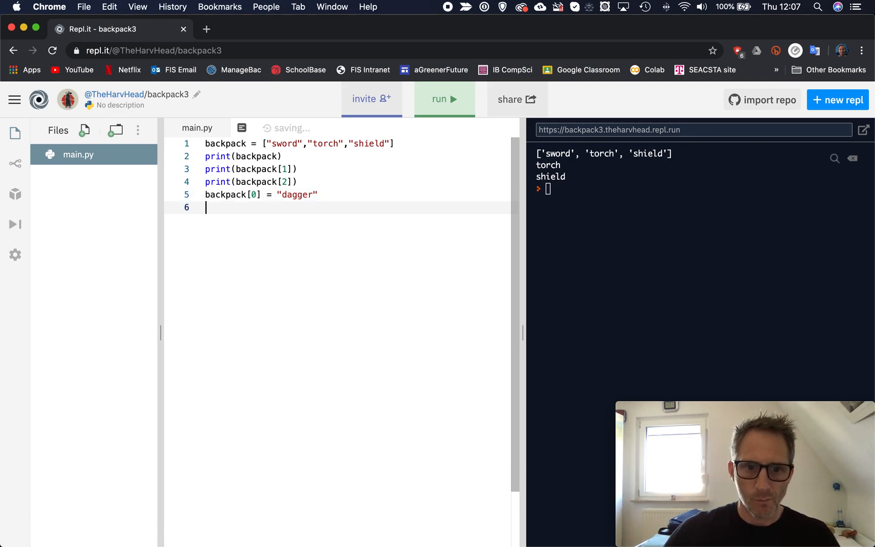
# Add print(backpack), highlight dagger, and run to show ['dagger', 'torch', 'shield'].
pyautogui.write('print')
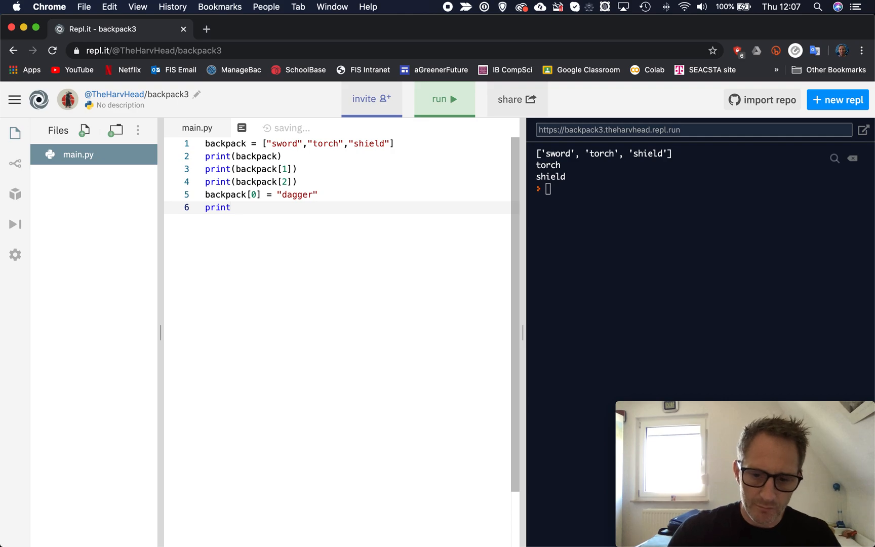
pyautogui.write('(bacxk)')
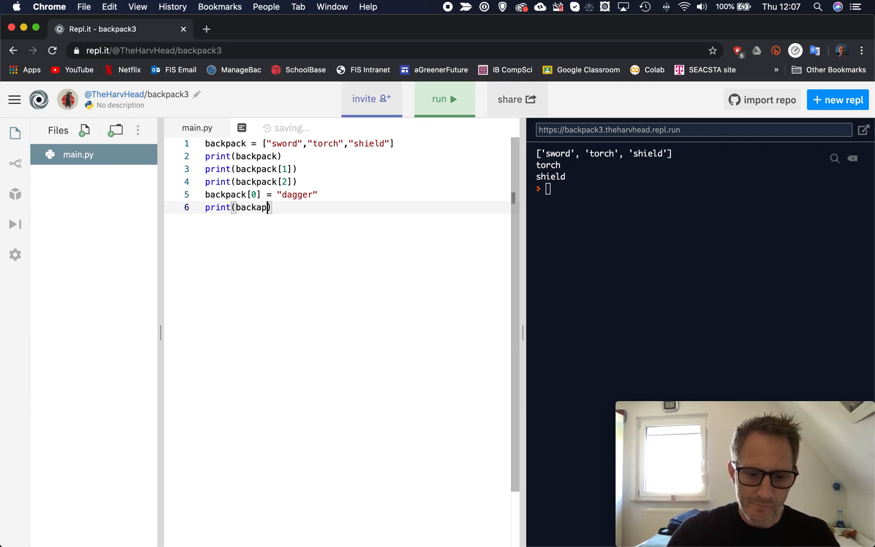
pyautogui.press('Backspace')
pyautogui.write('pack')
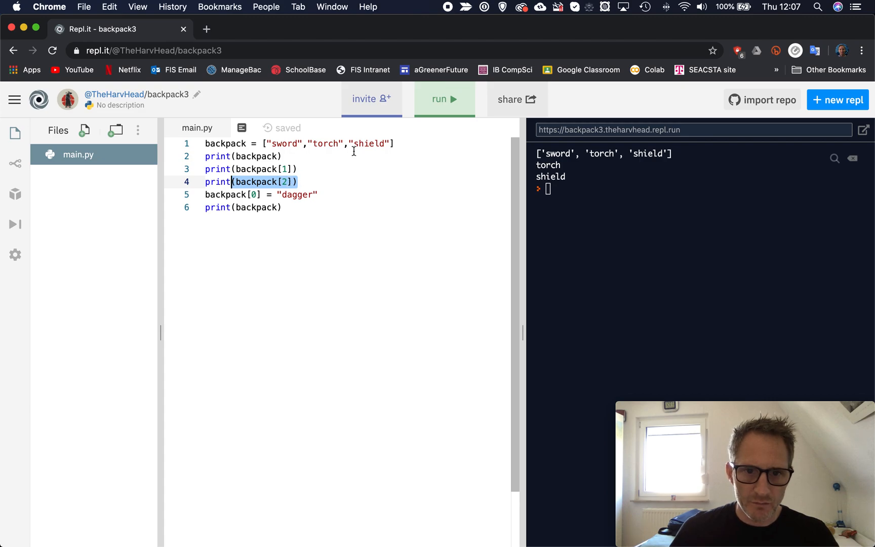
pyautogui.click(319, 194)
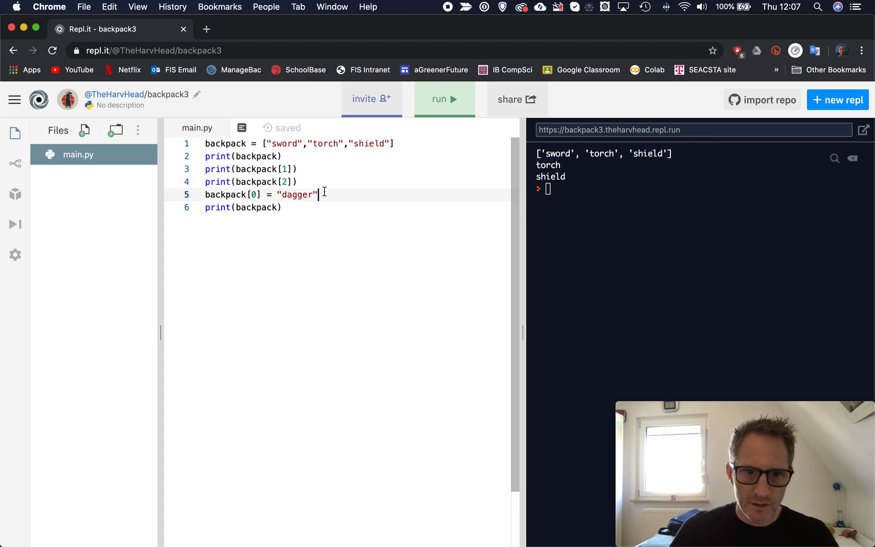
pyautogui.doubleClick(254, 195)
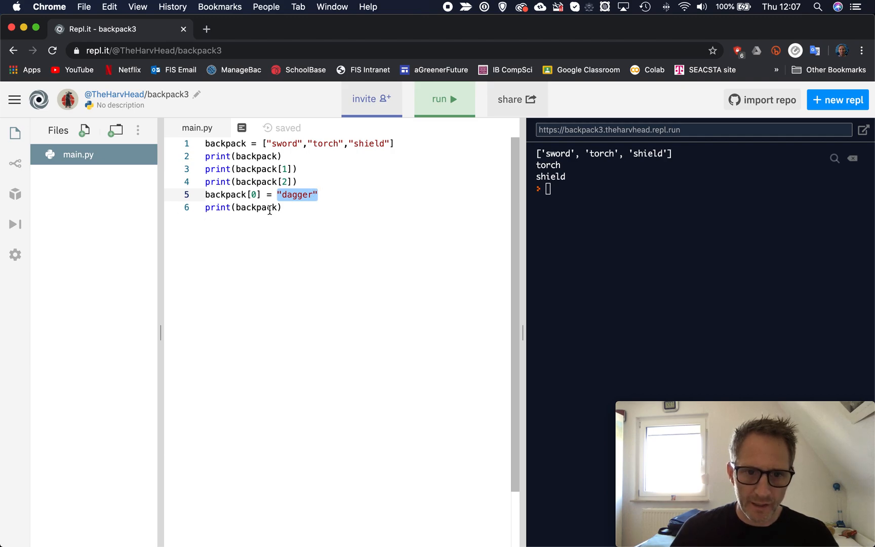
pyautogui.click(444, 99)
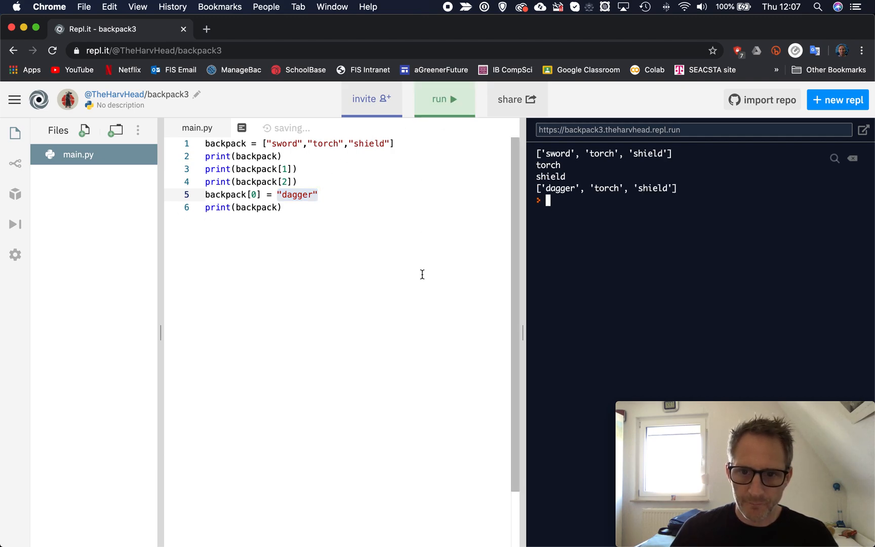
pyautogui.moveTo(550, 153)
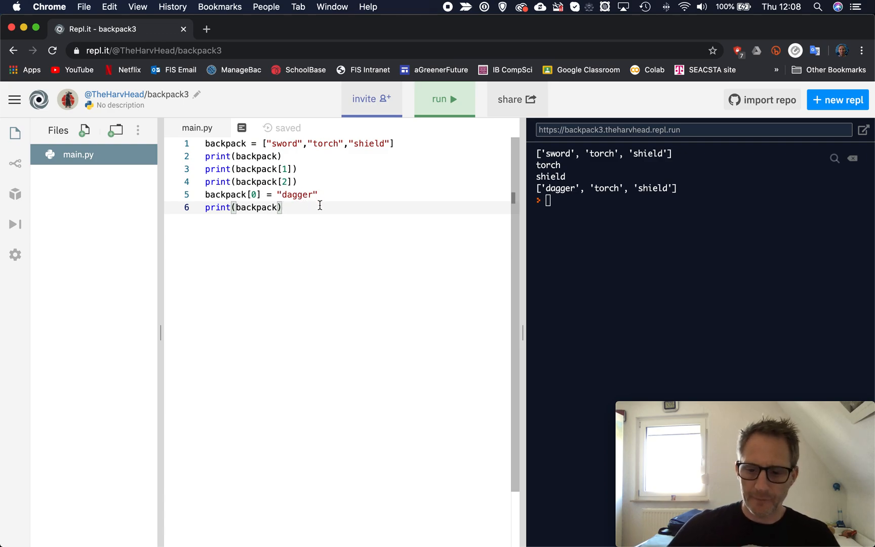
pyautogui.press('Return')
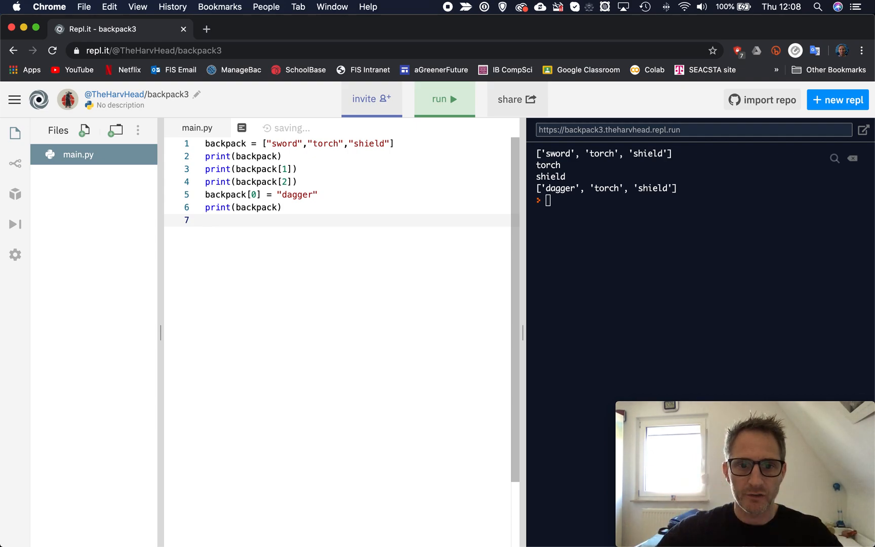
# Write backpack.append("rabbit") on line 7.
pyautogui.write('bac')
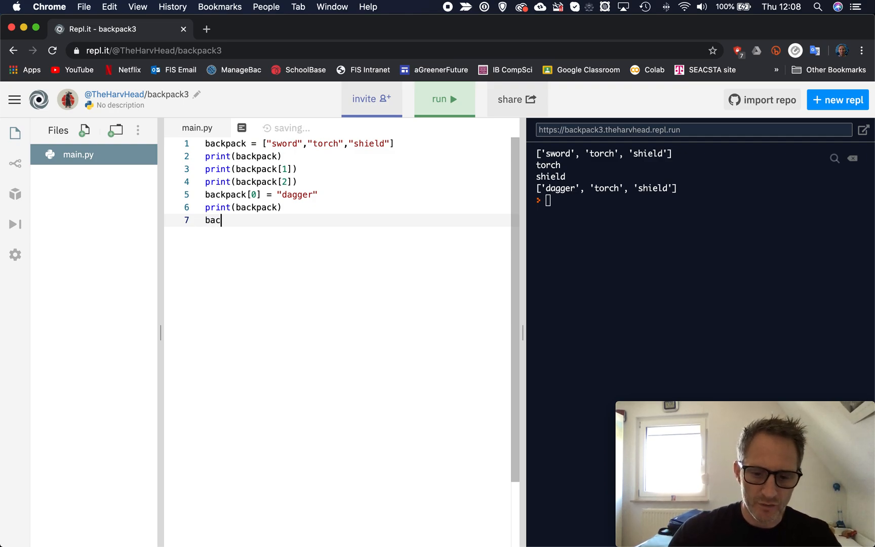
pyautogui.write('kpack.')
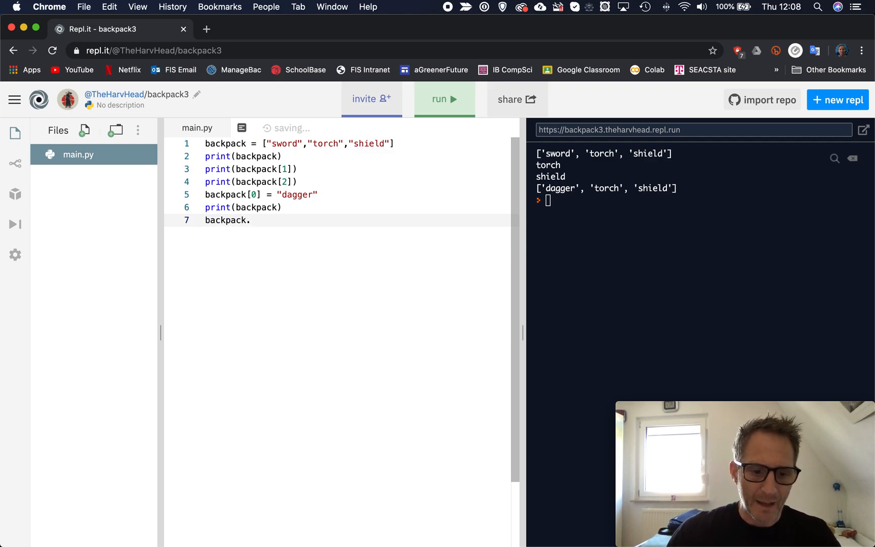
pyautogui.write('append')
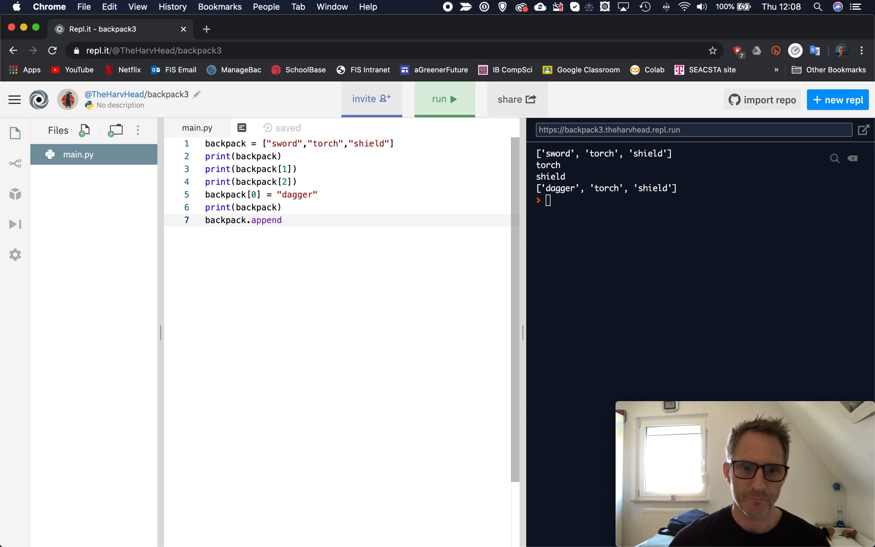
pyautogui.write('()')
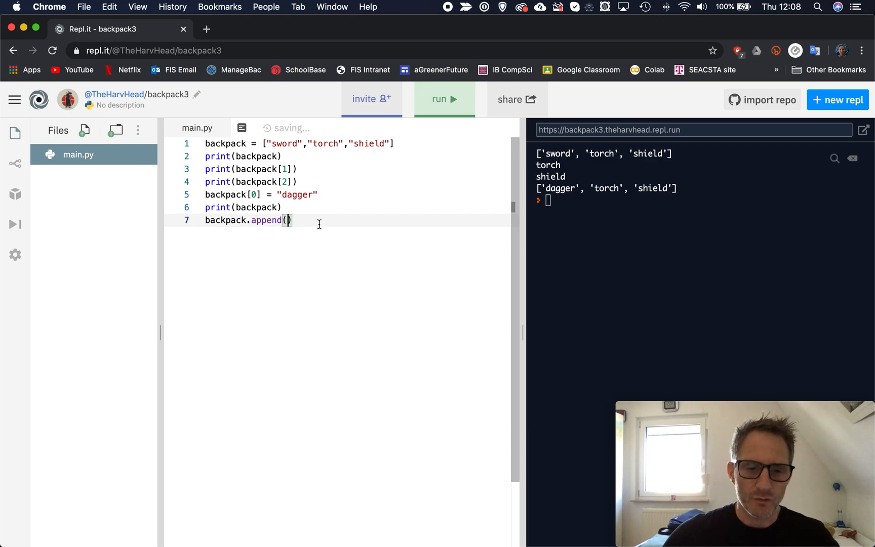
pyautogui.write('"')
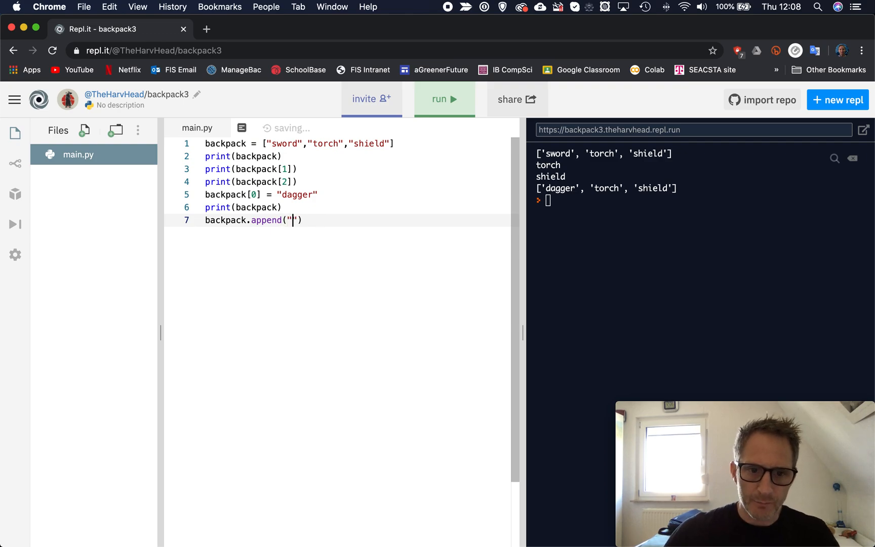
pyautogui.write('rab')
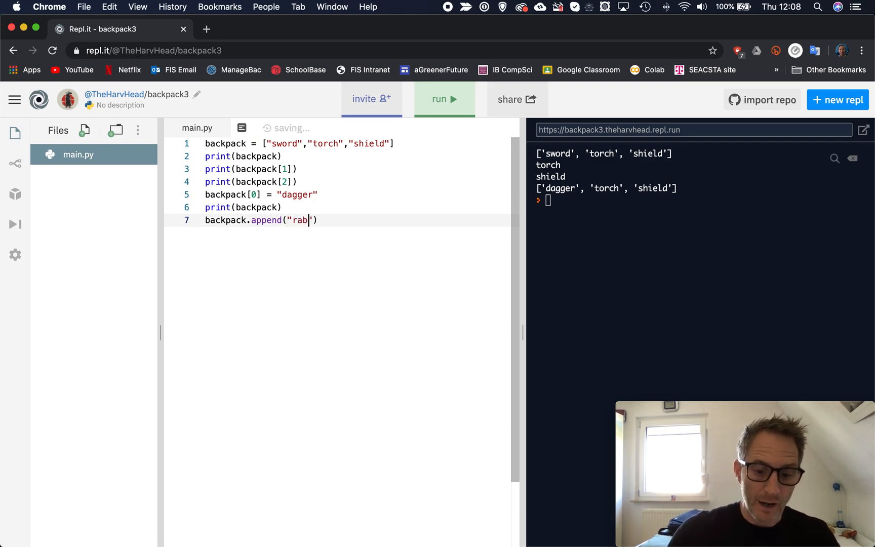
pyautogui.write('bit')
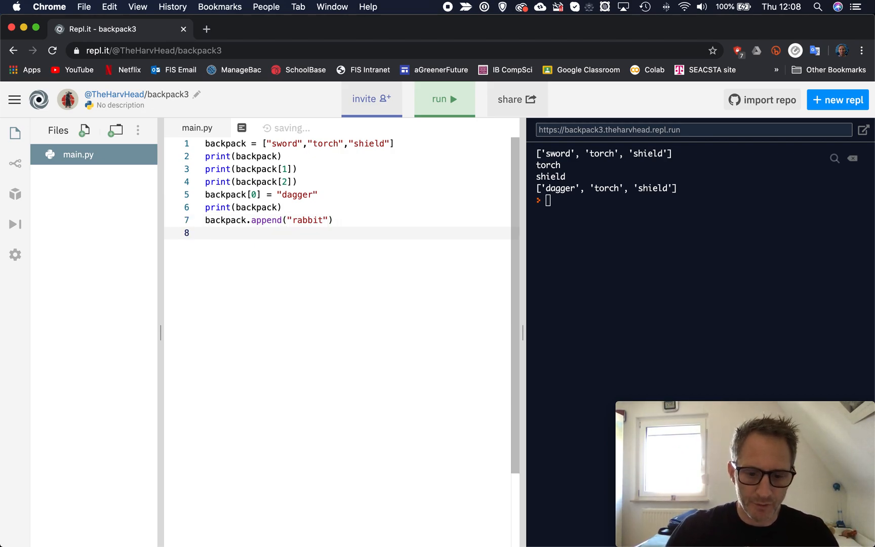
# Add print(backpack) and run to show ['dagger', 'torch', 'shield', 'rabbit'].
pyautogui.write('print(')
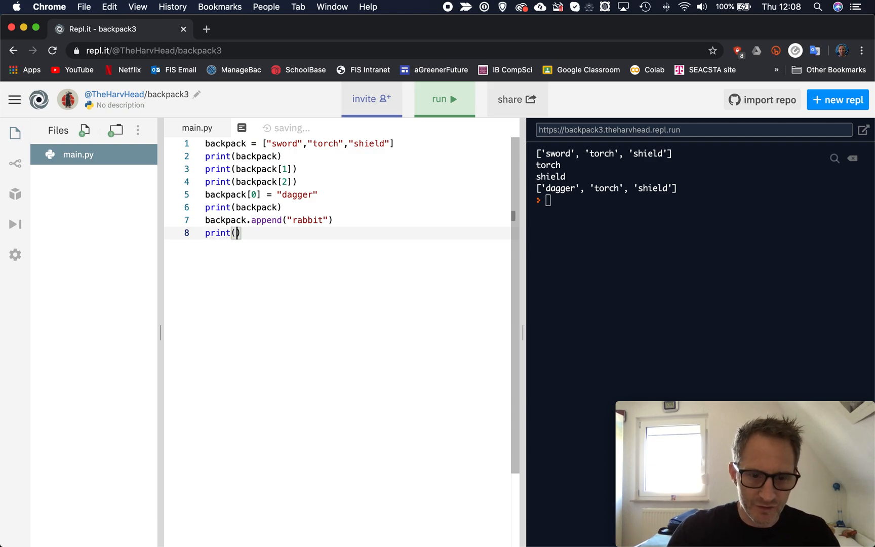
pyautogui.write('bakpack')
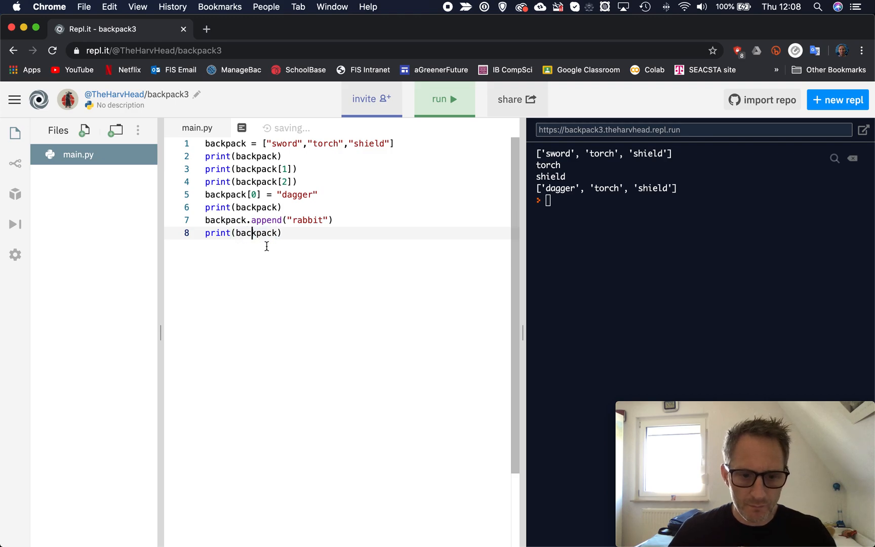
pyautogui.click(443, 99)
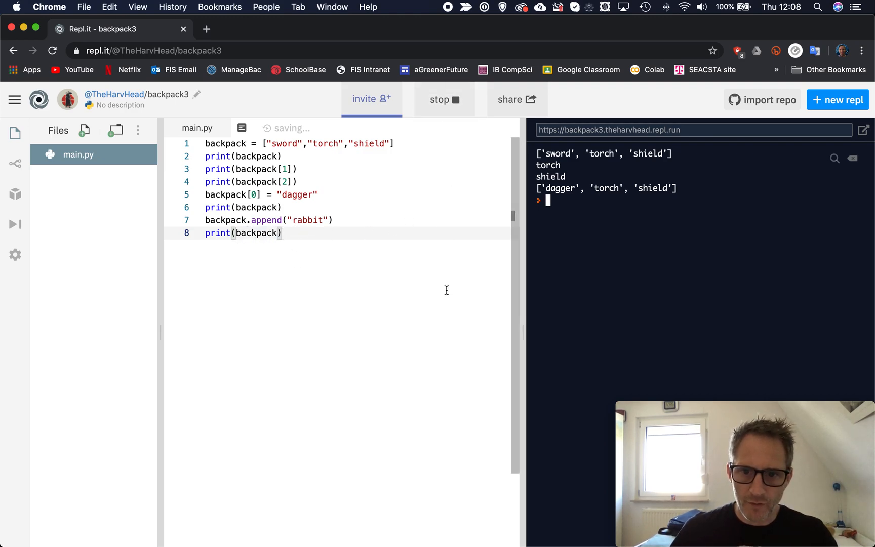
pyautogui.click(445, 99)
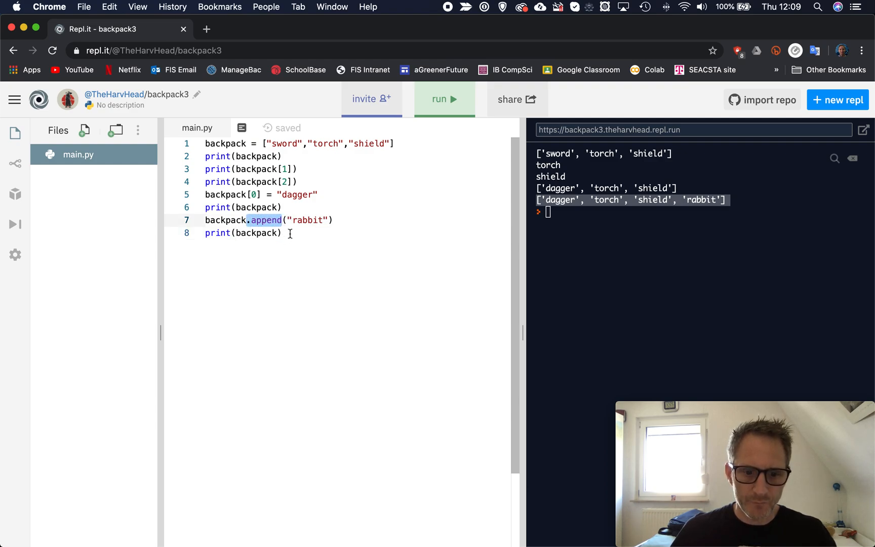
pyautogui.press('Return')
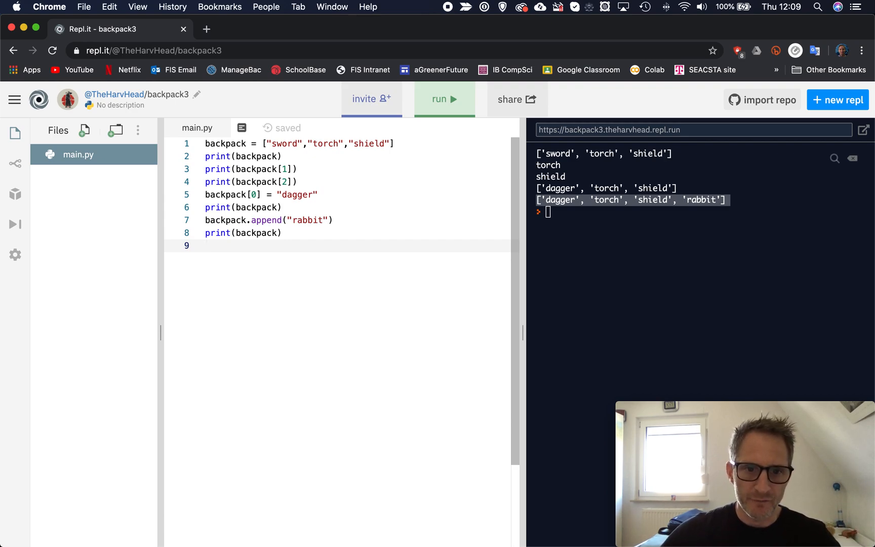
# Write backpack.remove("torch") on line 9.
pyautogui.write('back')
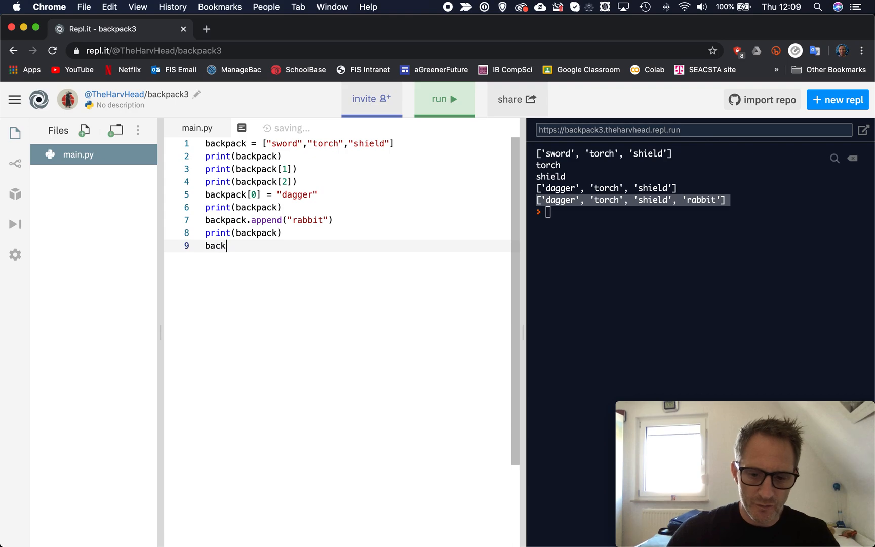
pyautogui.write('pack')
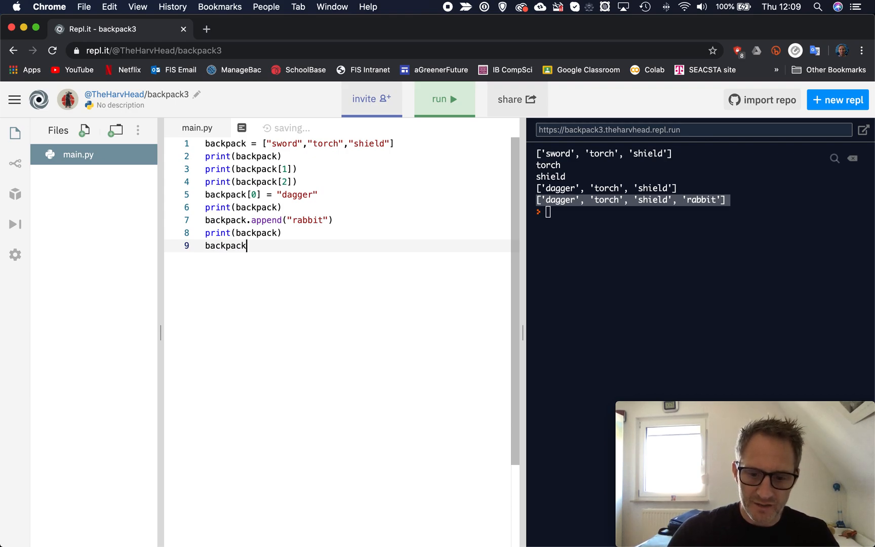
pyautogui.write('.r')
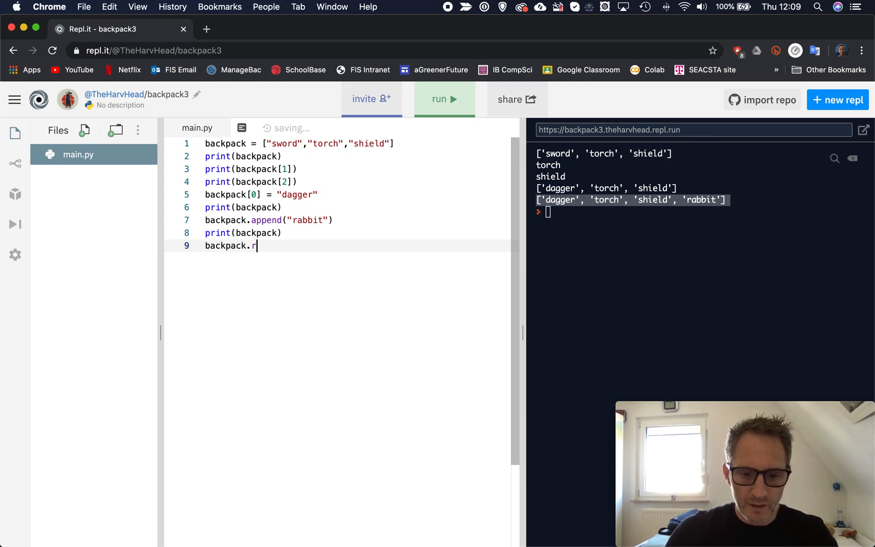
pyautogui.write('emove')
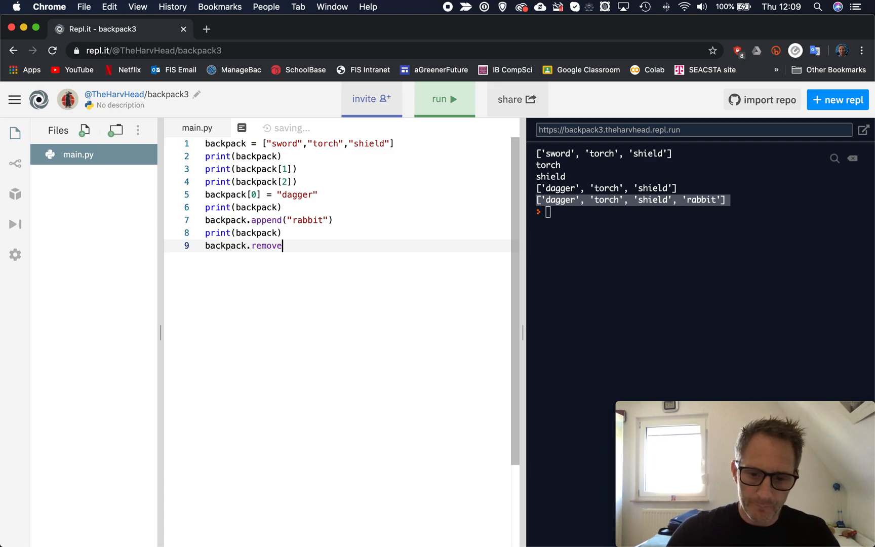
pyautogui.write('("")')
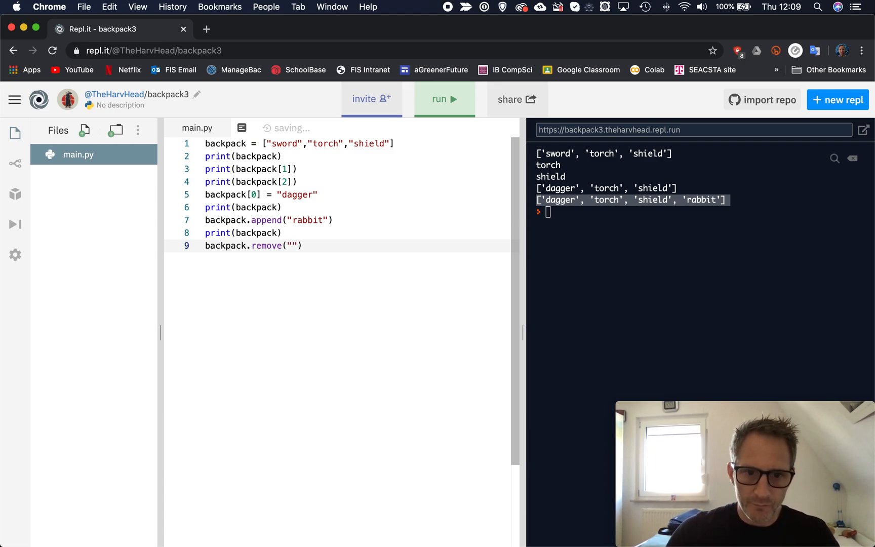
pyautogui.write('tor')
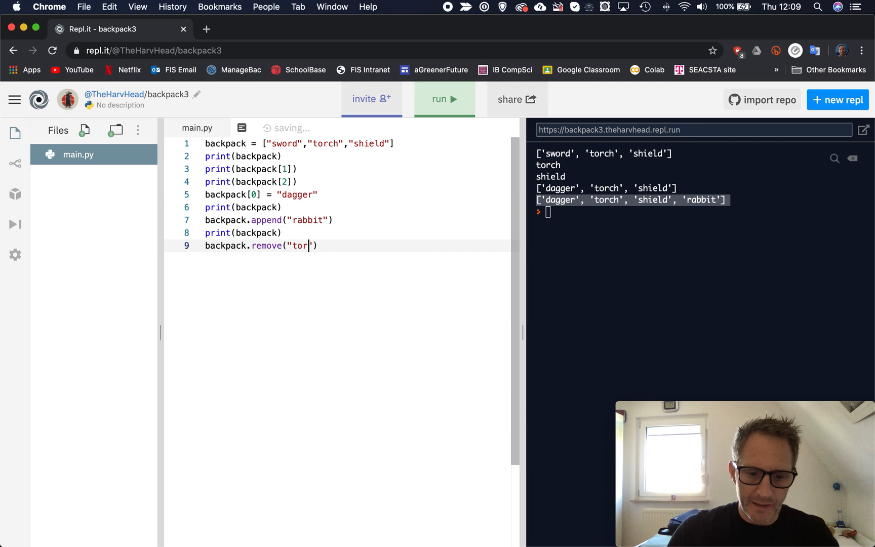
pyautogui.write('ch")')
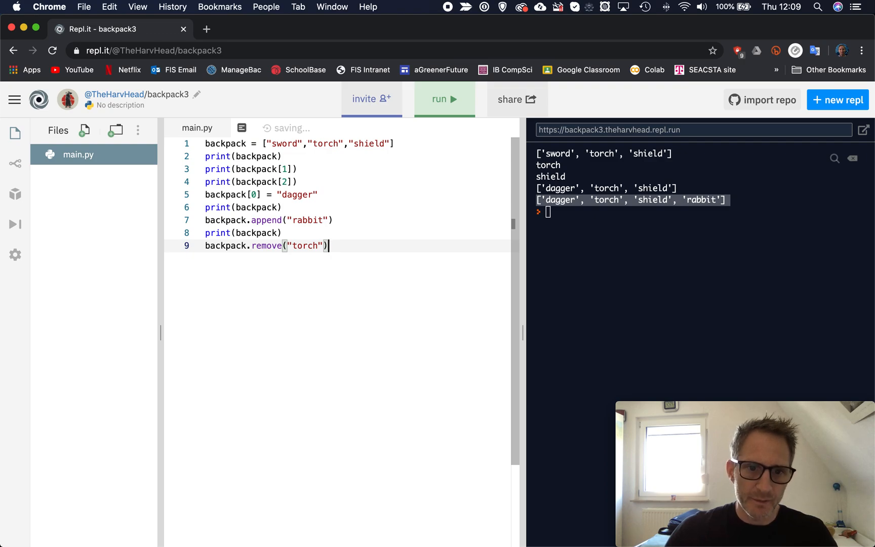
pyautogui.press('Return')
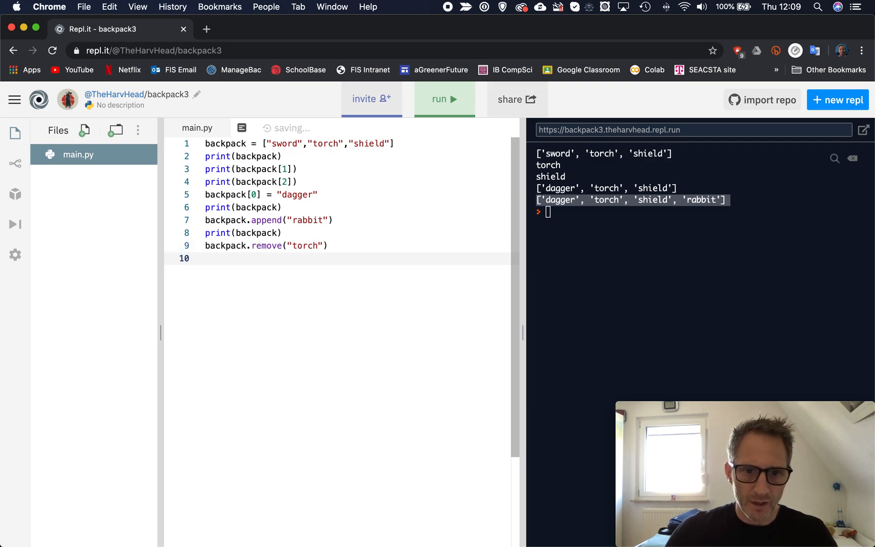
# Add print(backpack) and run to output ['dagger', 'shield', 'rabbit'].
pyautogui.write('backp')
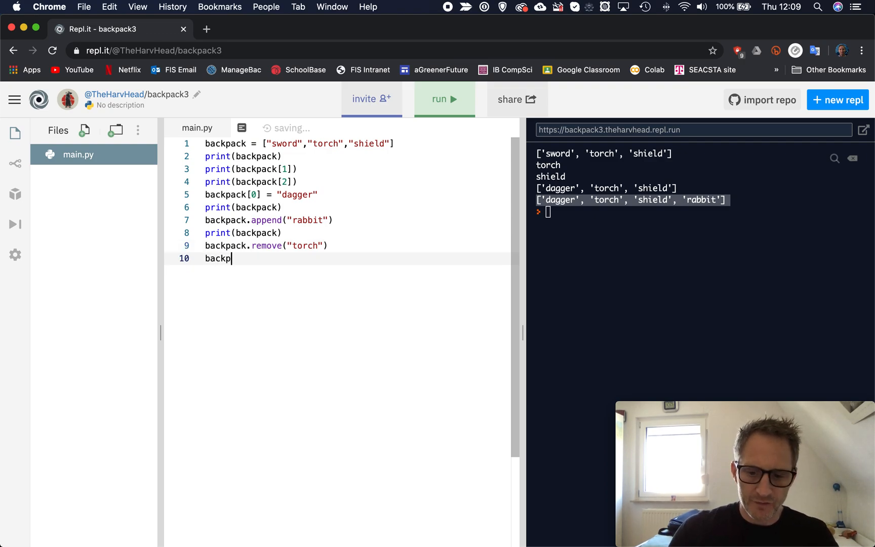
pyautogui.write('ack')
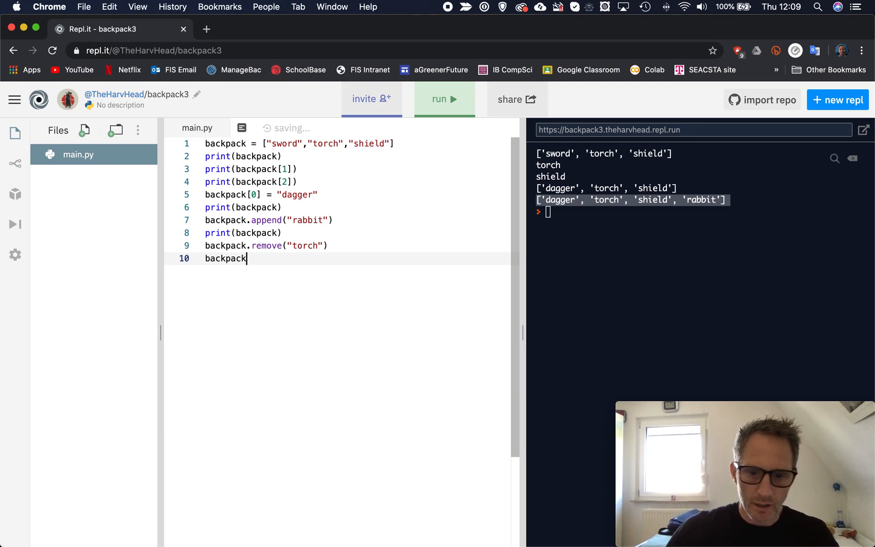
pyautogui.write('p')
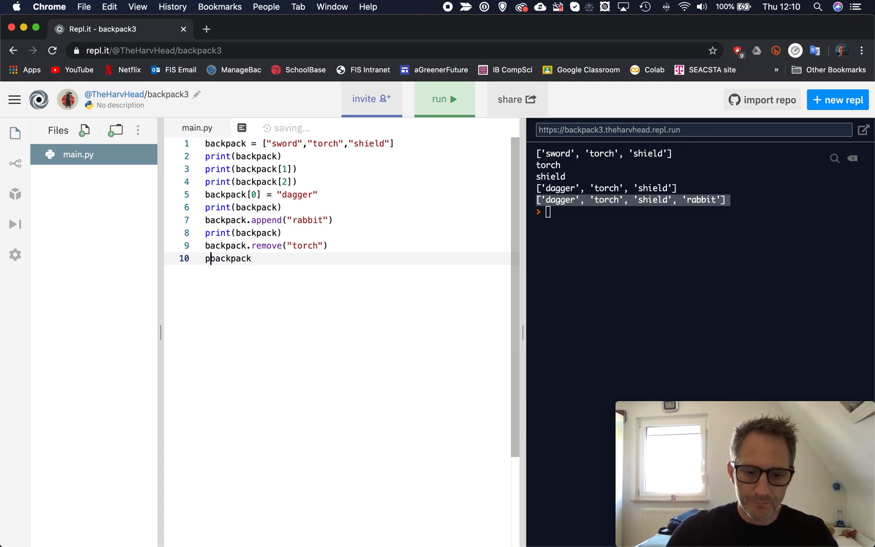
pyautogui.write('rint(')
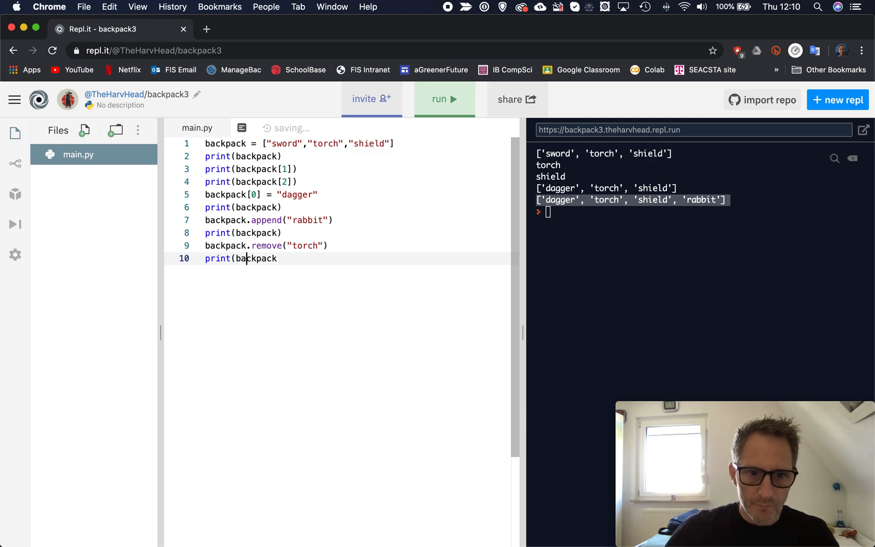
pyautogui.write(')')
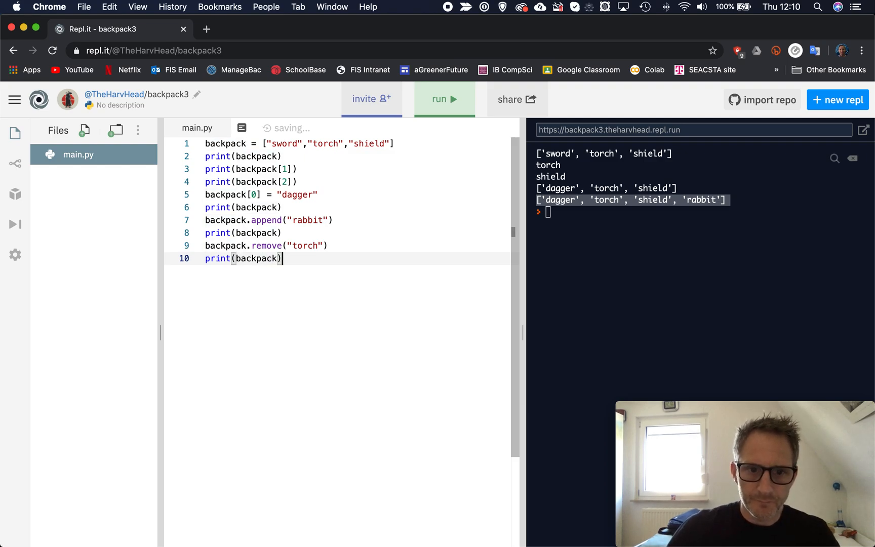
pyautogui.click(443, 99)
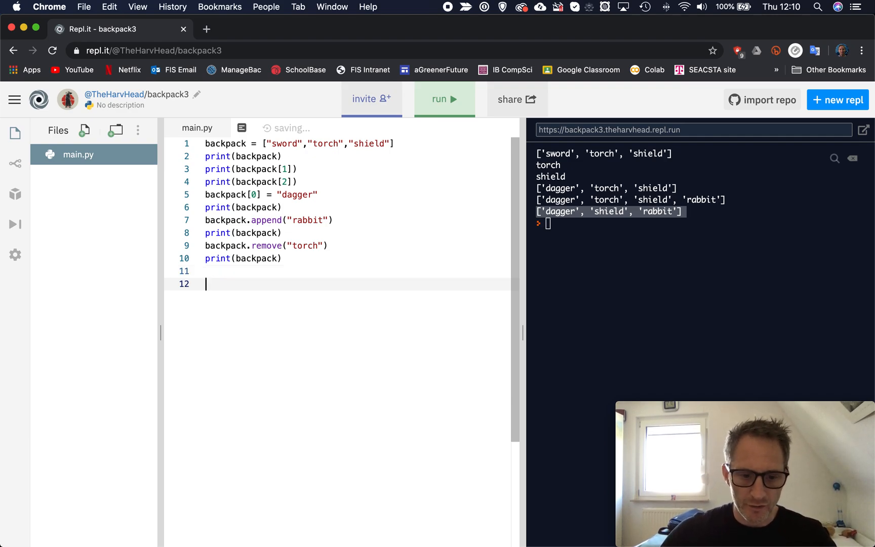
# Write exmScores[89,23,45,65,12] on line 12 as a list of exam scores.
pyautogui.write('exm')
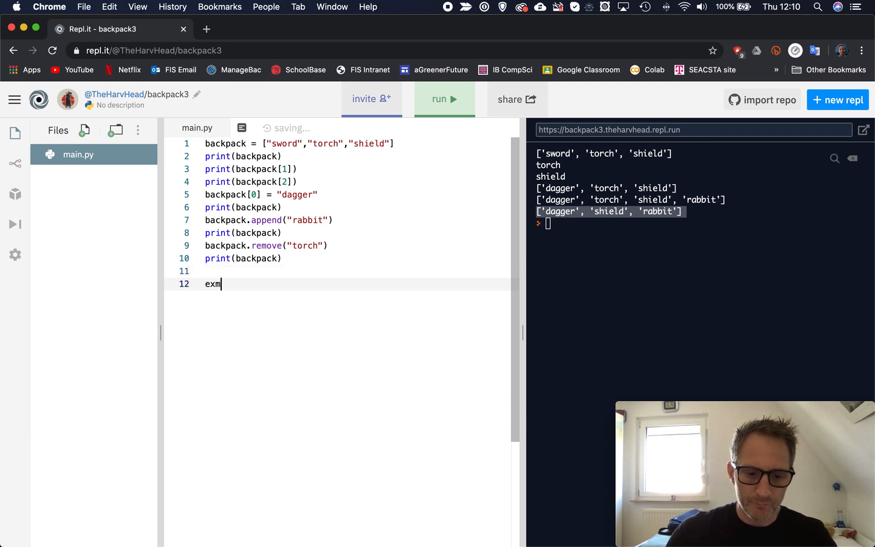
pyautogui.write('Scores')
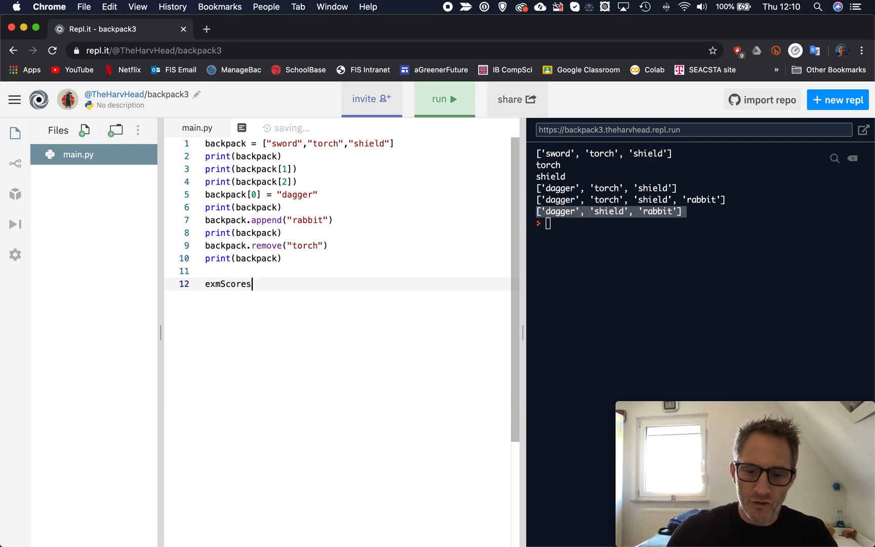
pyautogui.write('[')
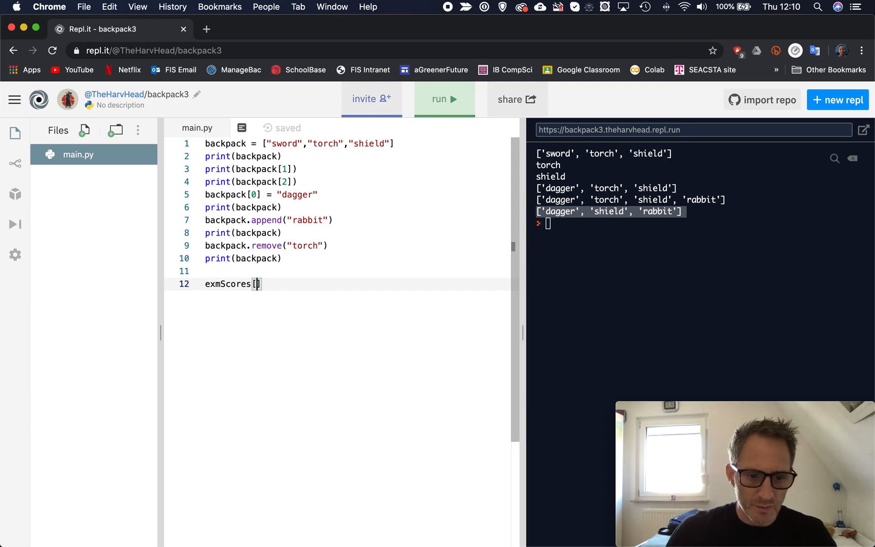
pyautogui.write('89')
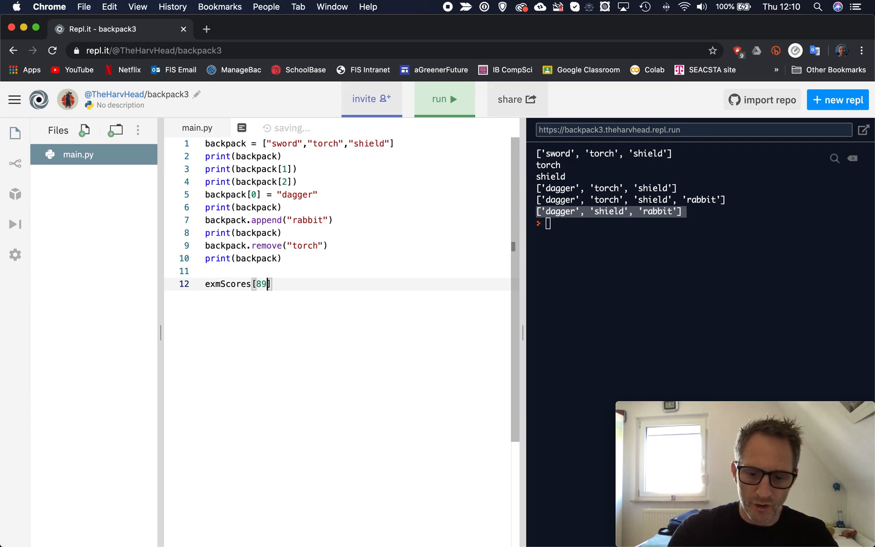
pyautogui.write(',23,45')
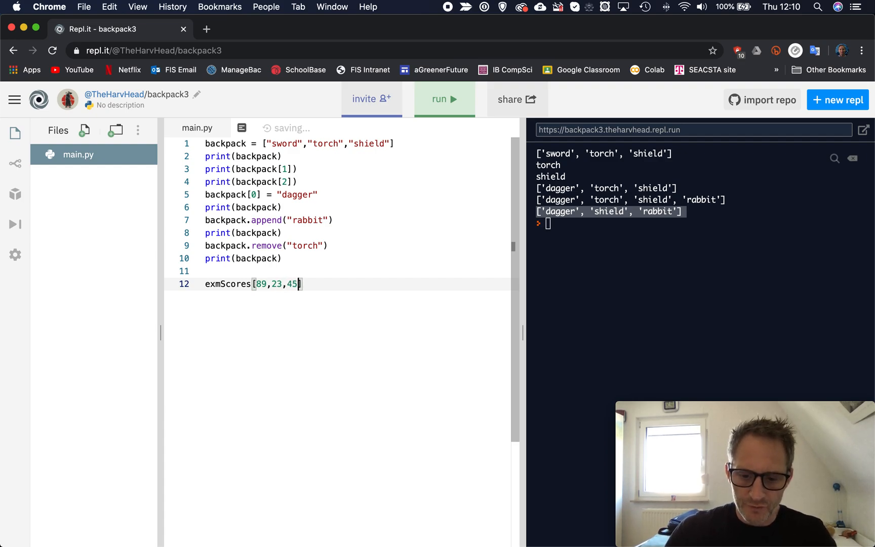
pyautogui.write('65,')
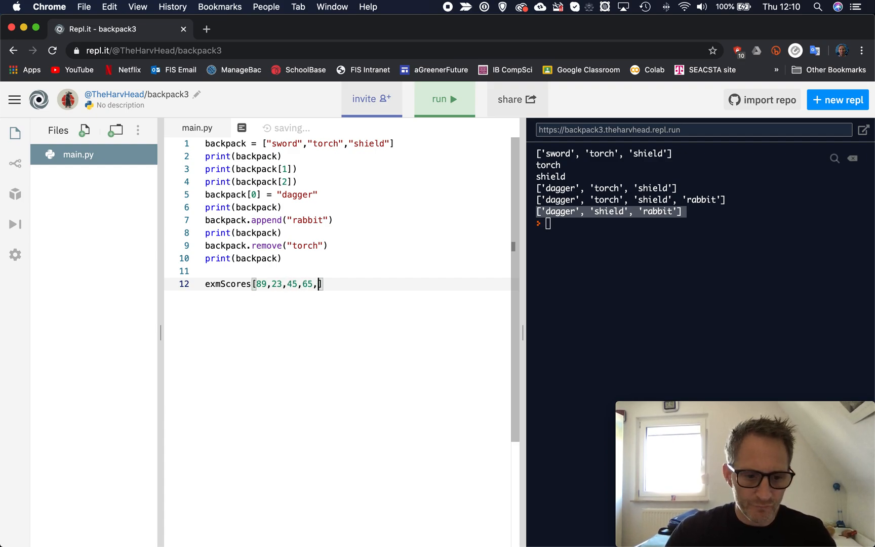
pyautogui.write('12')
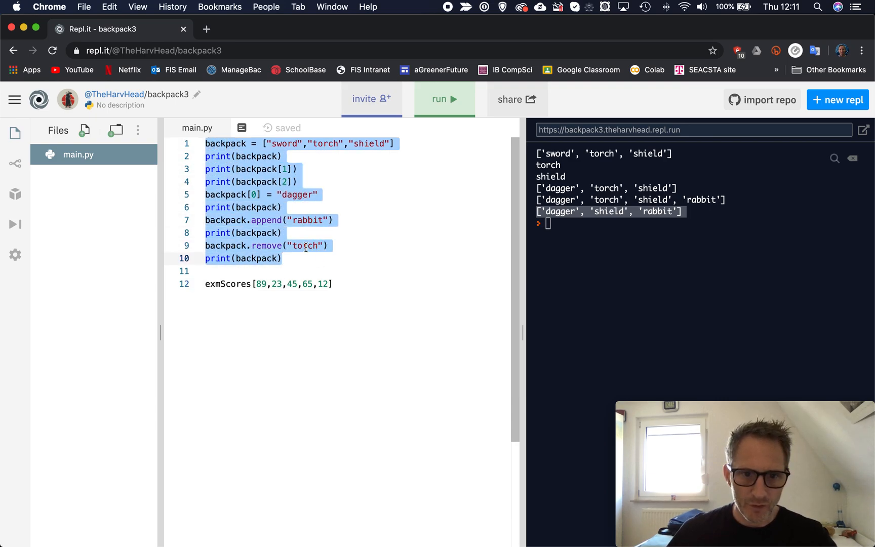
pyautogui.moveTo(341, 177)
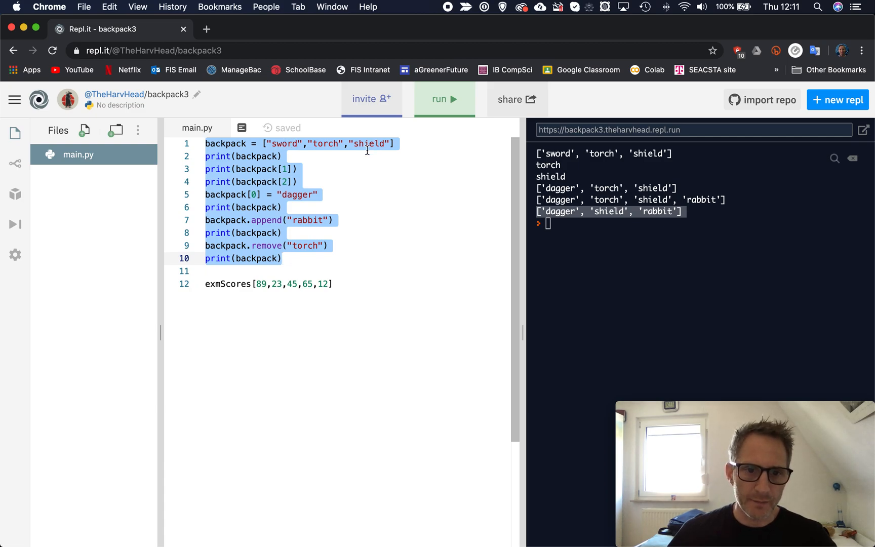
pyautogui.click(318, 195)
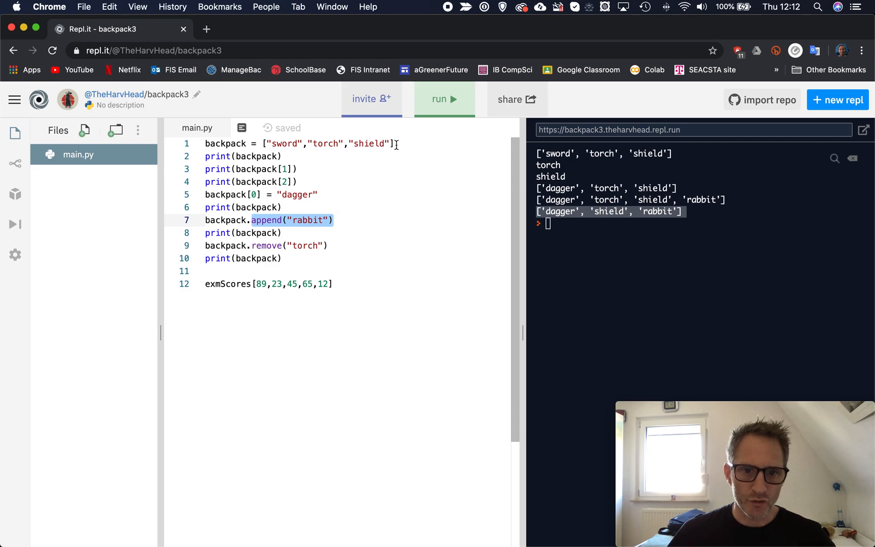
pyautogui.click(333, 245)
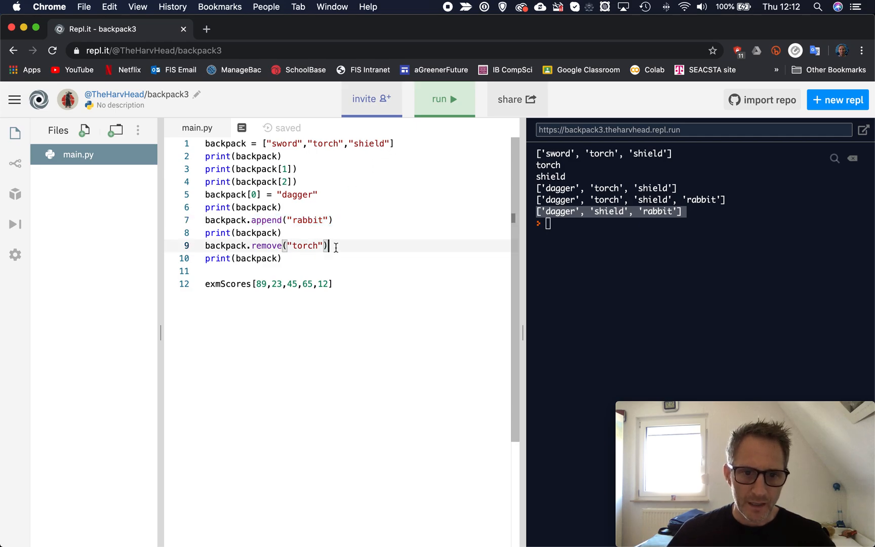